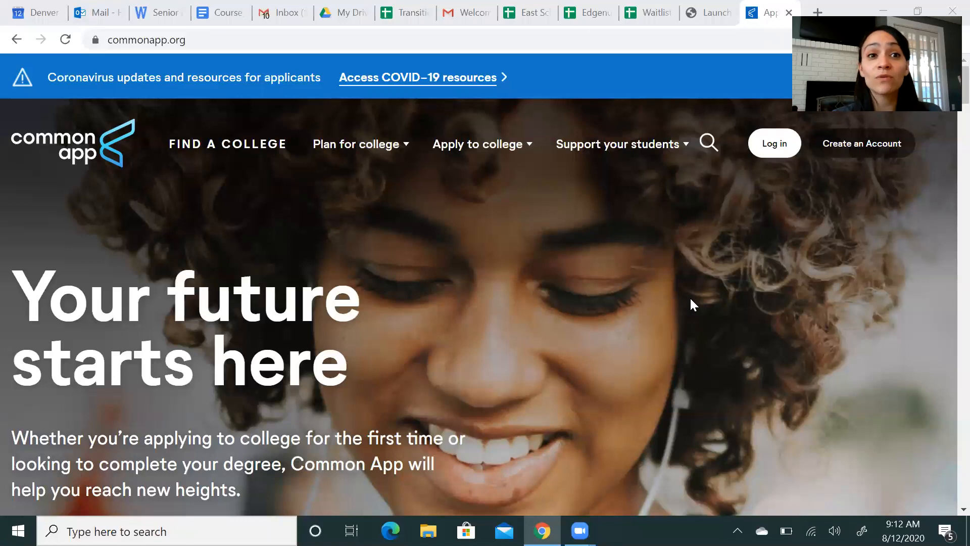
mouse_move(285, 186)
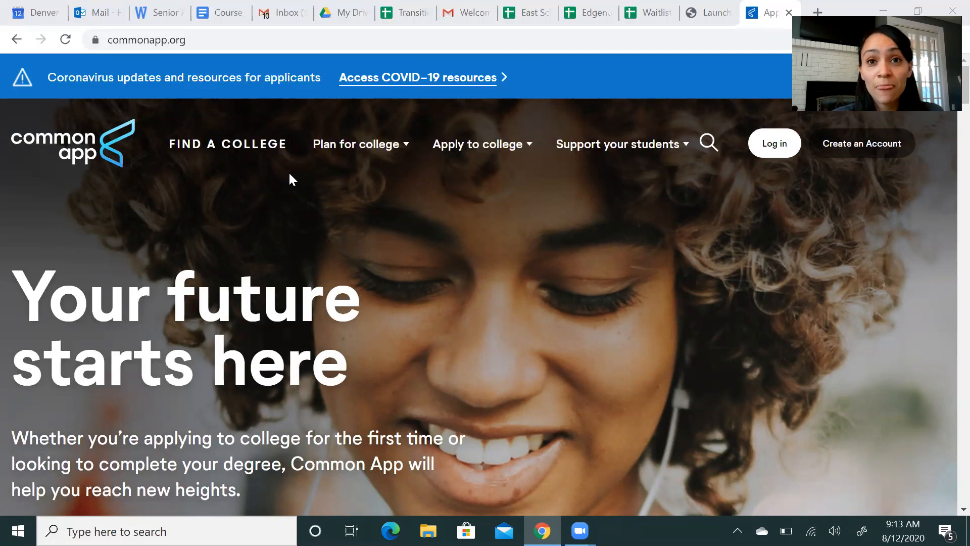
mouse_move(879, 174)
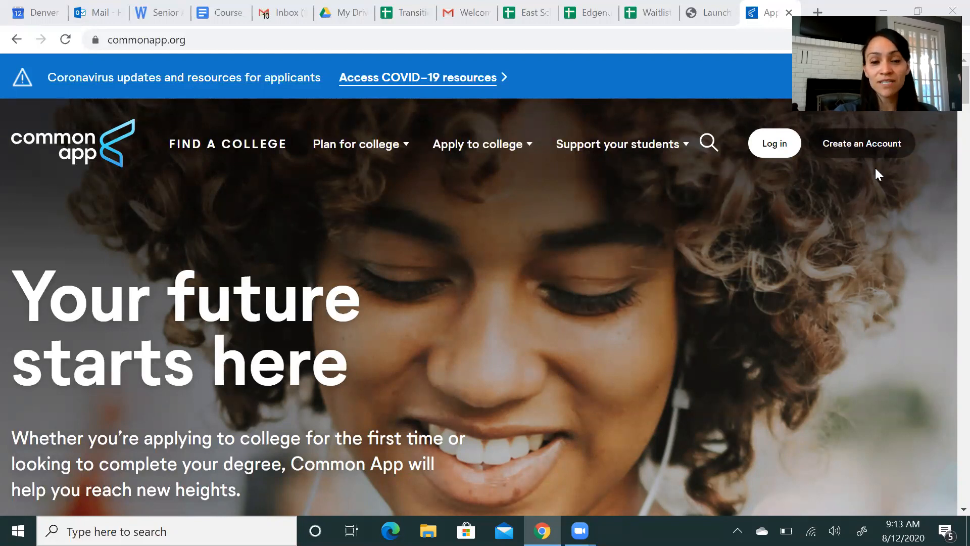
mouse_move(775, 143)
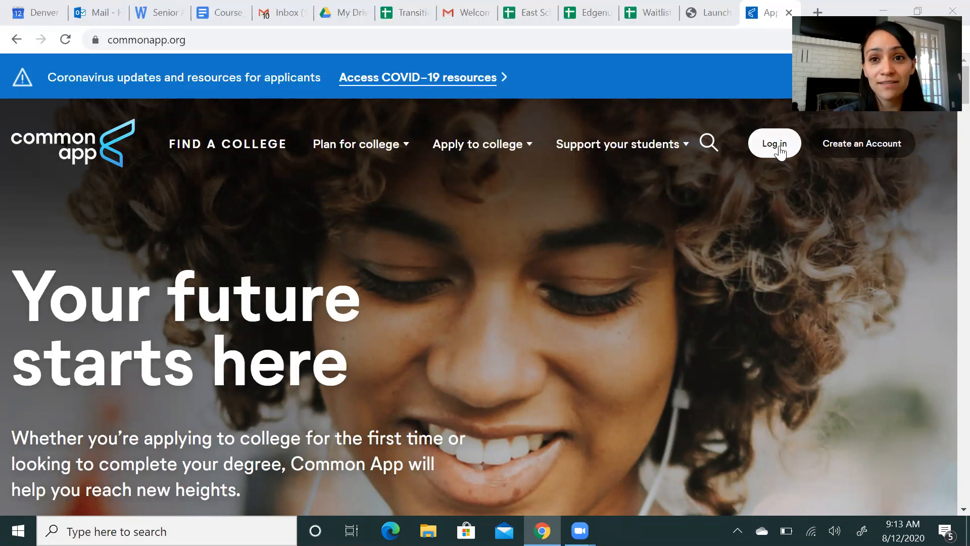
Log in as a first-year student using the saved email and password
left_click(774, 143)
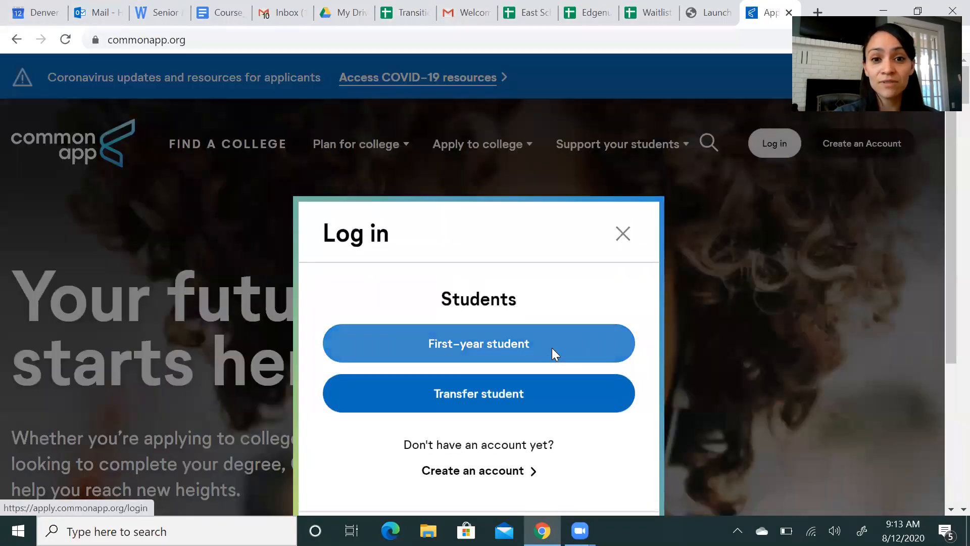
left_click(479, 343)
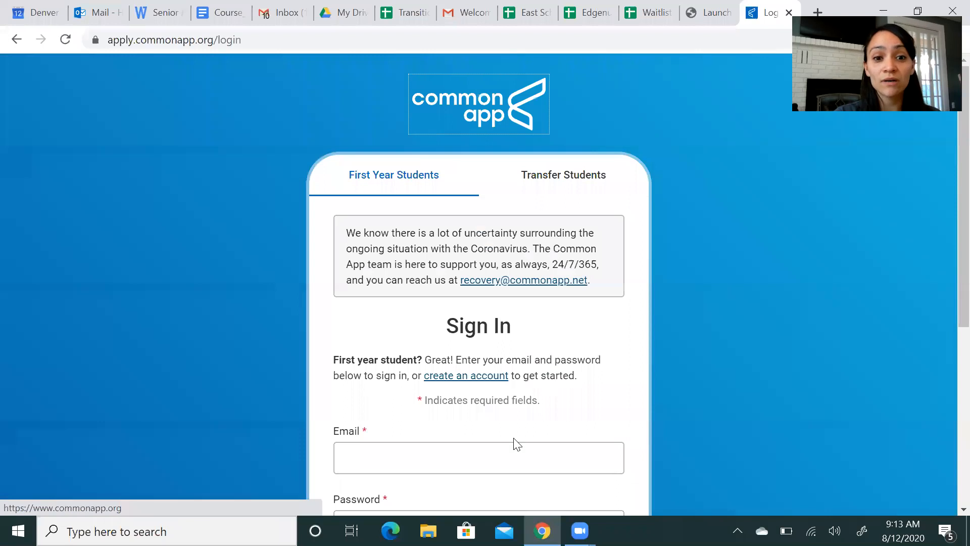
type("hh")
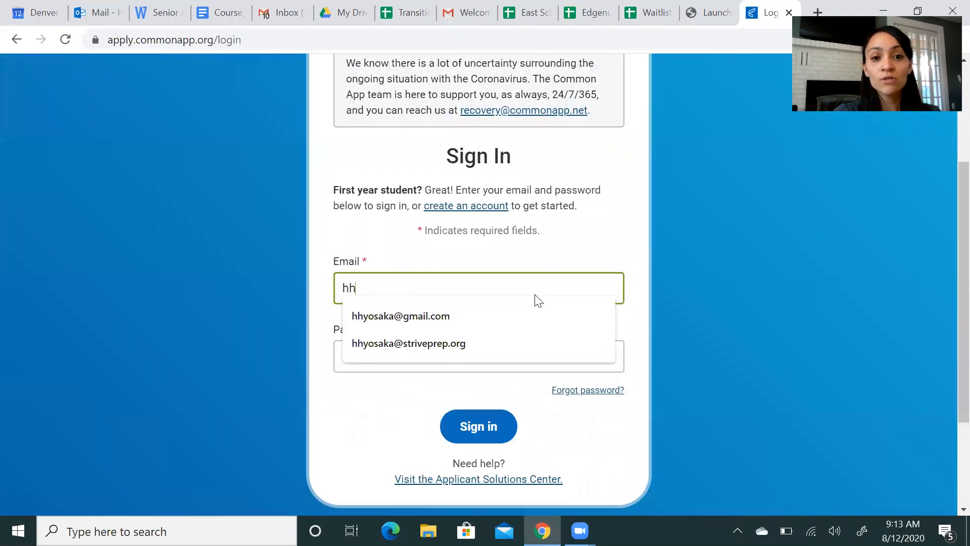
left_click(409, 343)
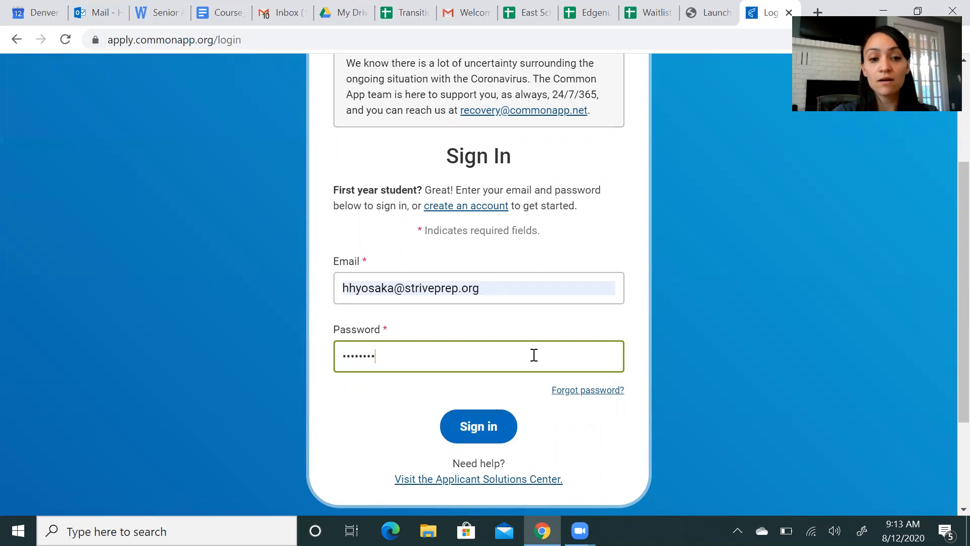
left_click(478, 426)
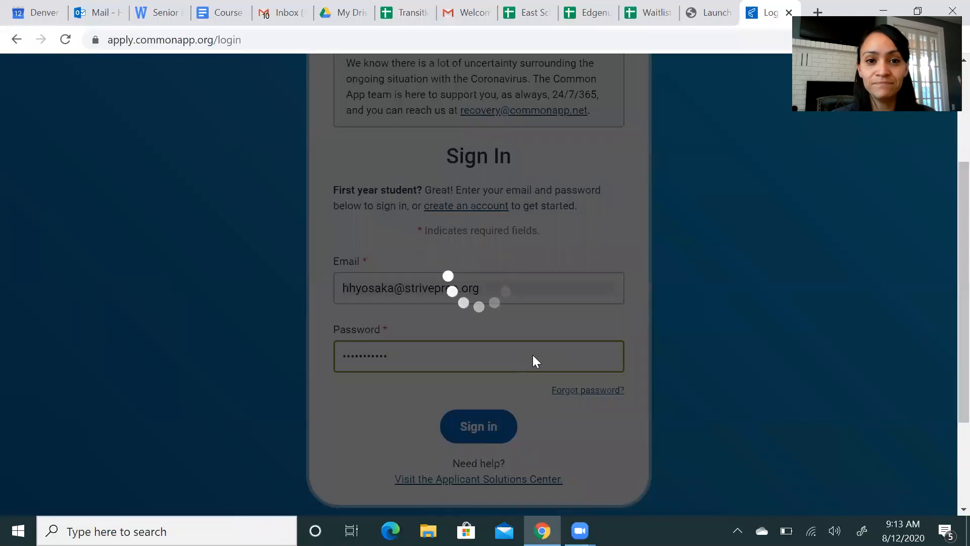
left_click(477, 426)
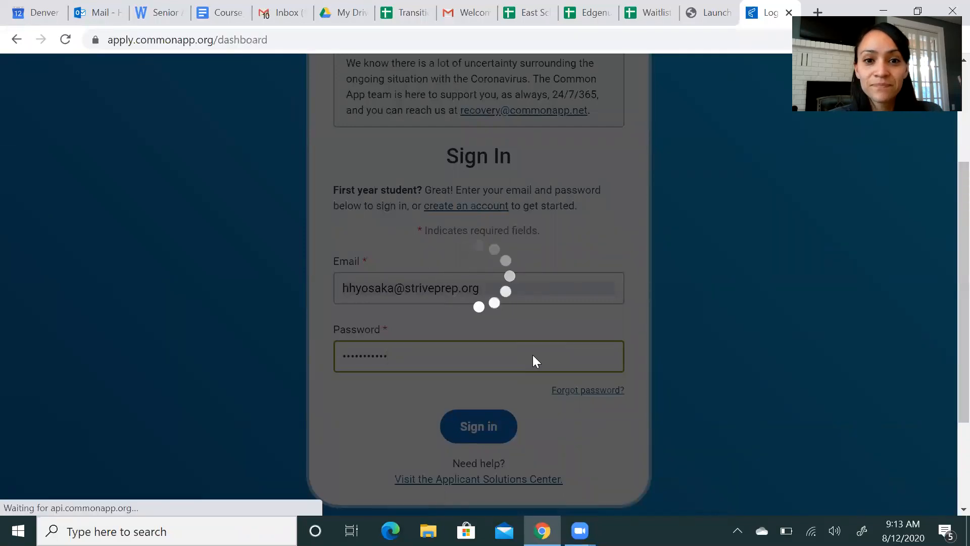
left_click(479, 425)
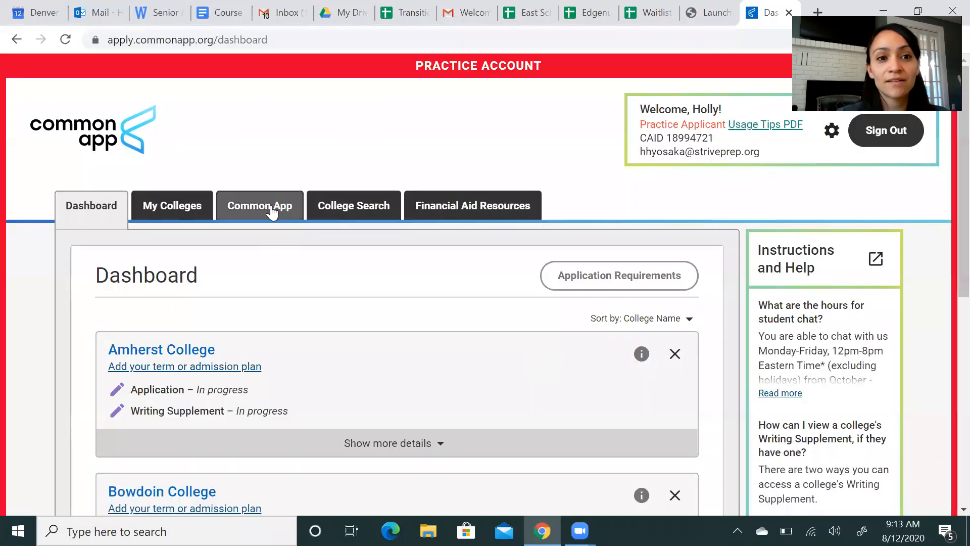
Open the Common App tab and scroll through the Profile's Personal Information questions
left_click(259, 206)
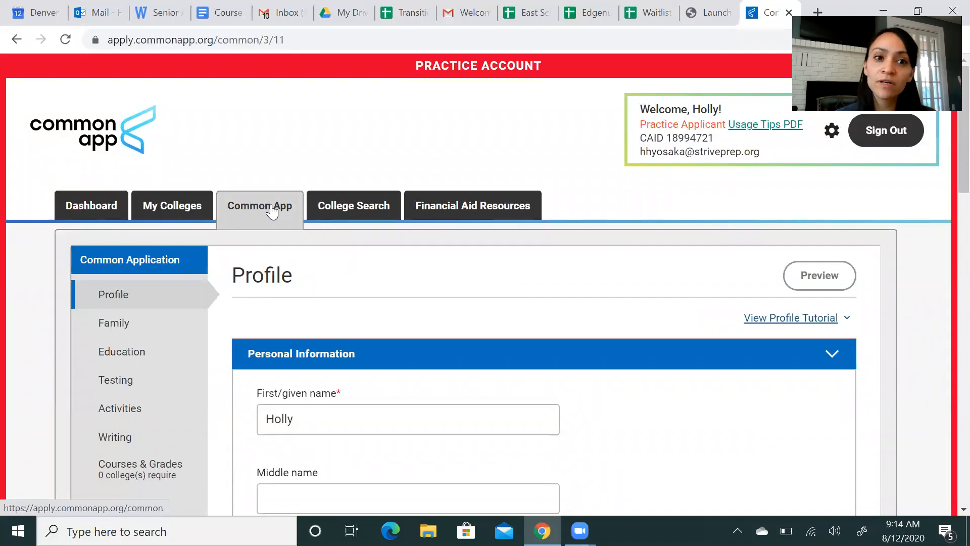
scroll("down", 3)
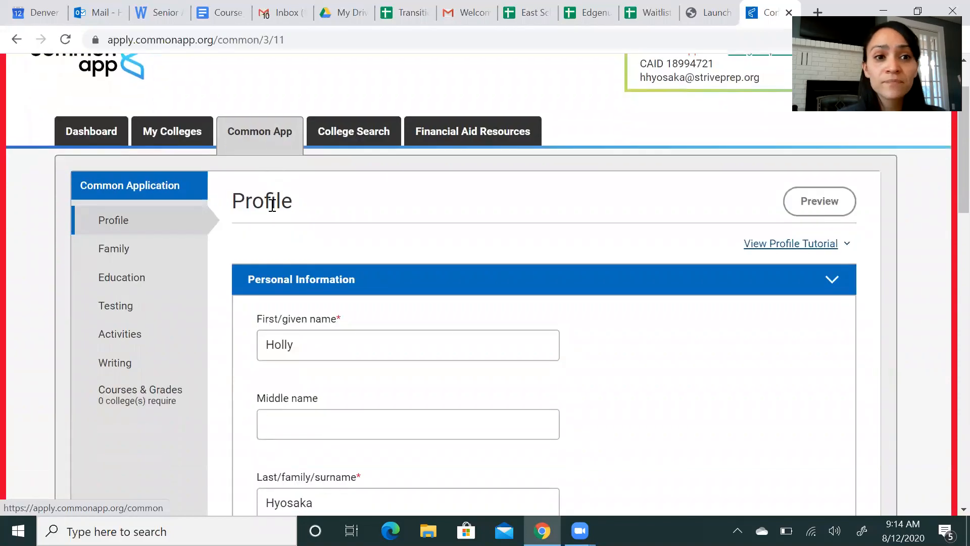
scroll("down", 3)
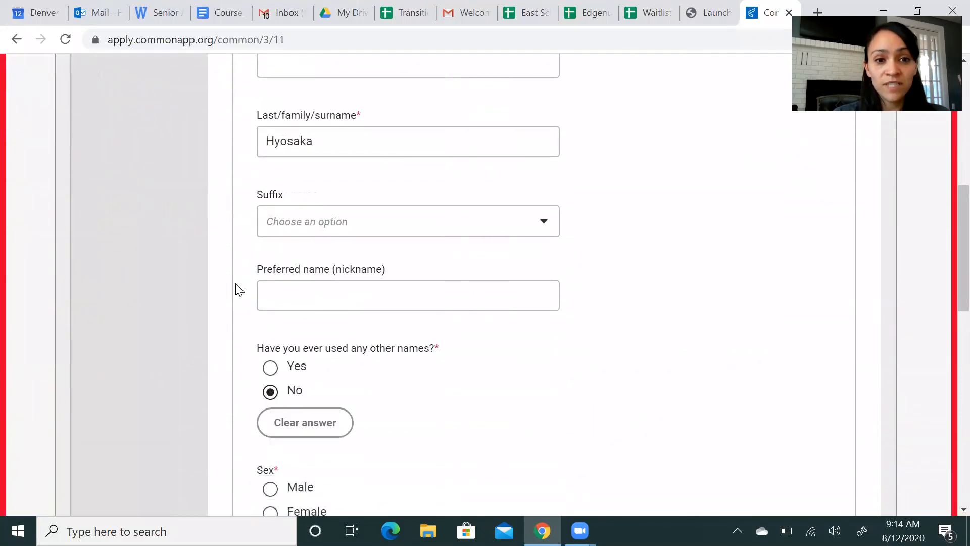
scroll("down", 3)
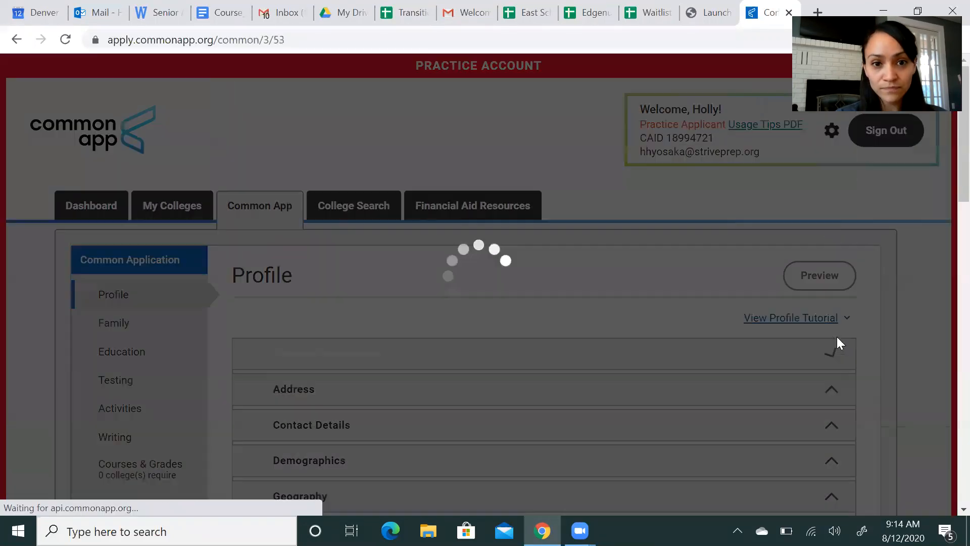
scroll("down", 3)
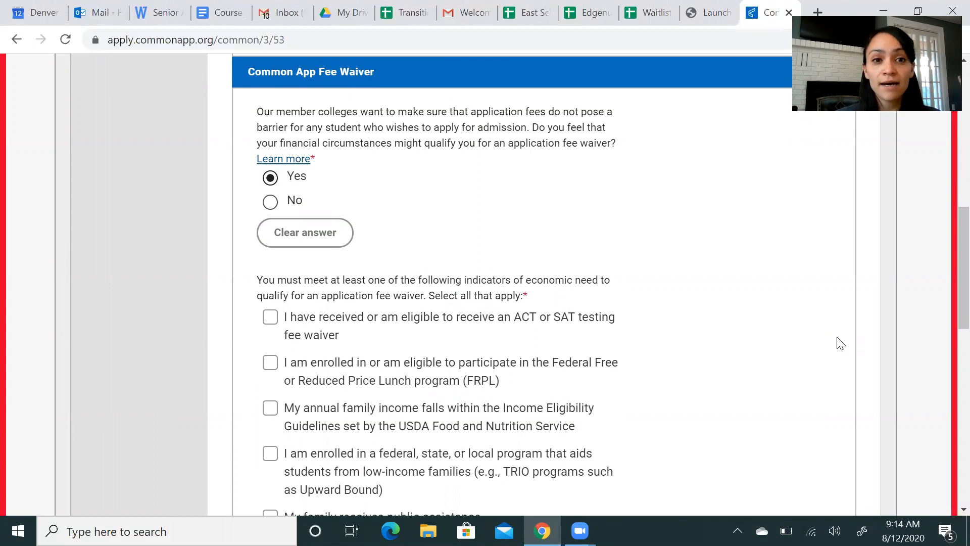
scroll("down", 3)
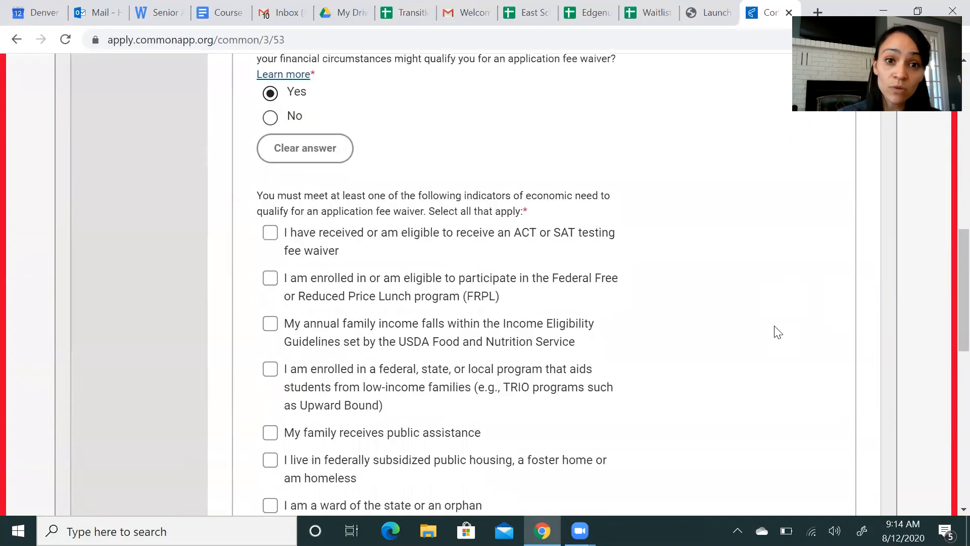
scroll("down", 3)
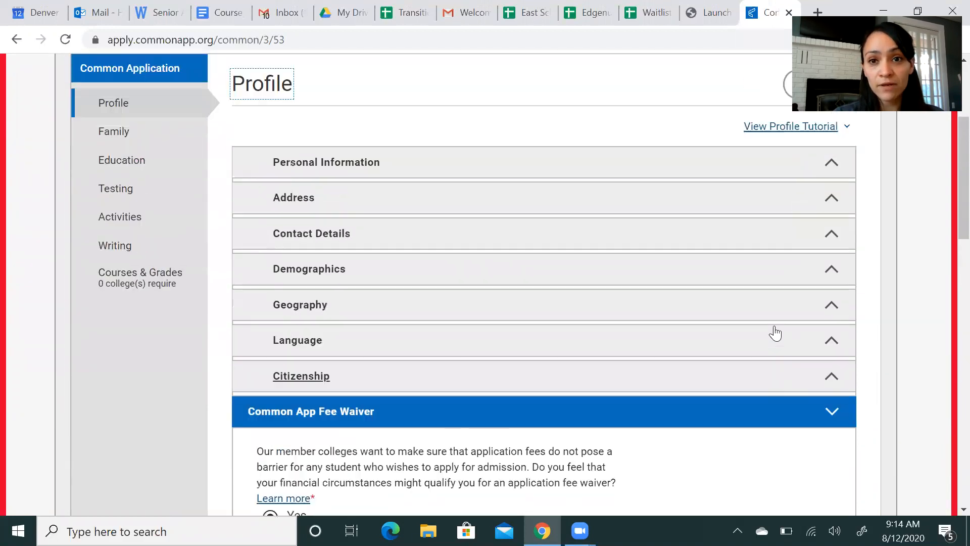
scroll("up", 3)
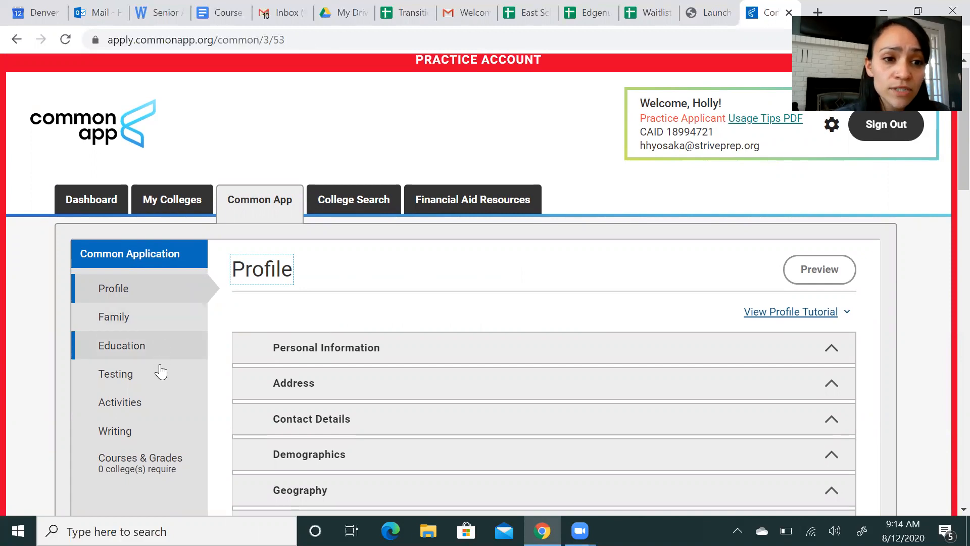
mouse_move(114, 316)
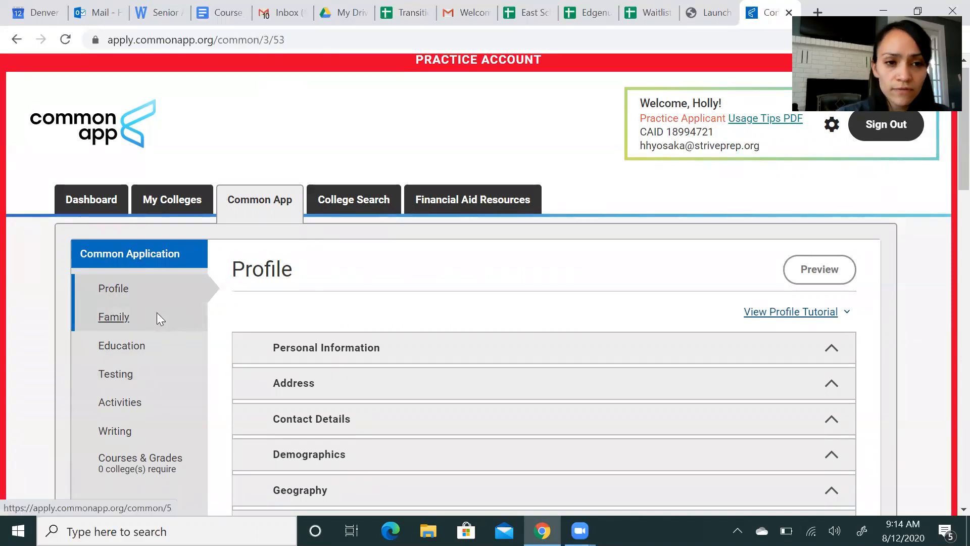
Glance at the Family section, then open Testing to its Tests Taken question
left_click(114, 317)
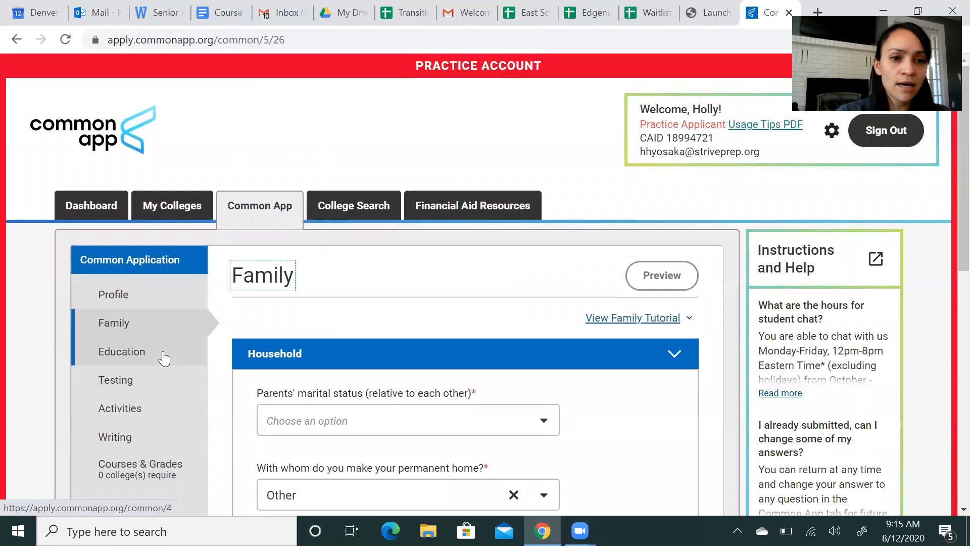
scroll("down", 3)
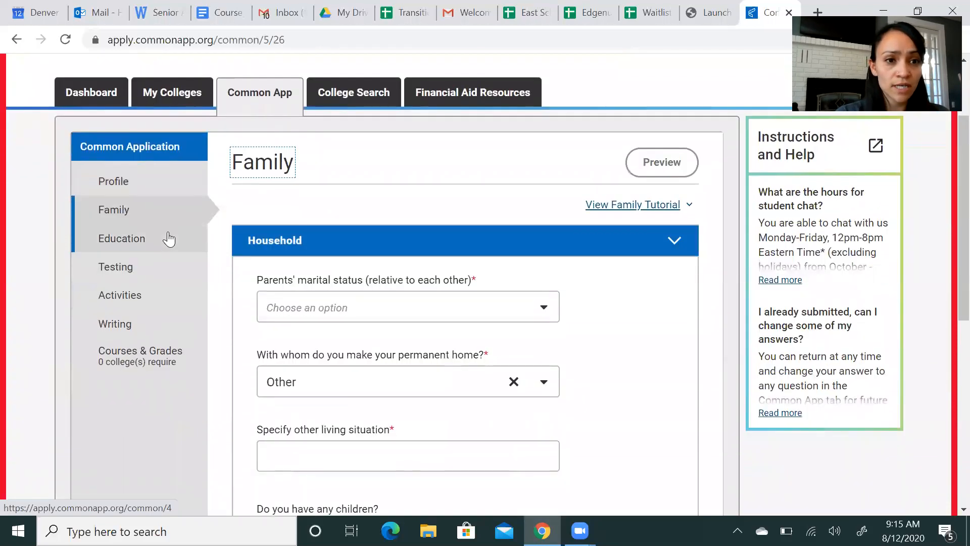
mouse_move(168, 266)
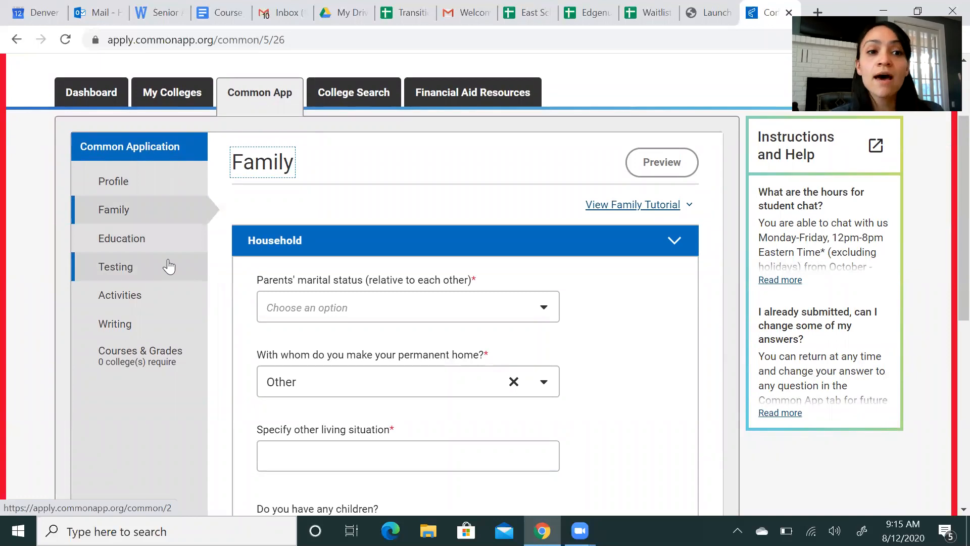
left_click(115, 266)
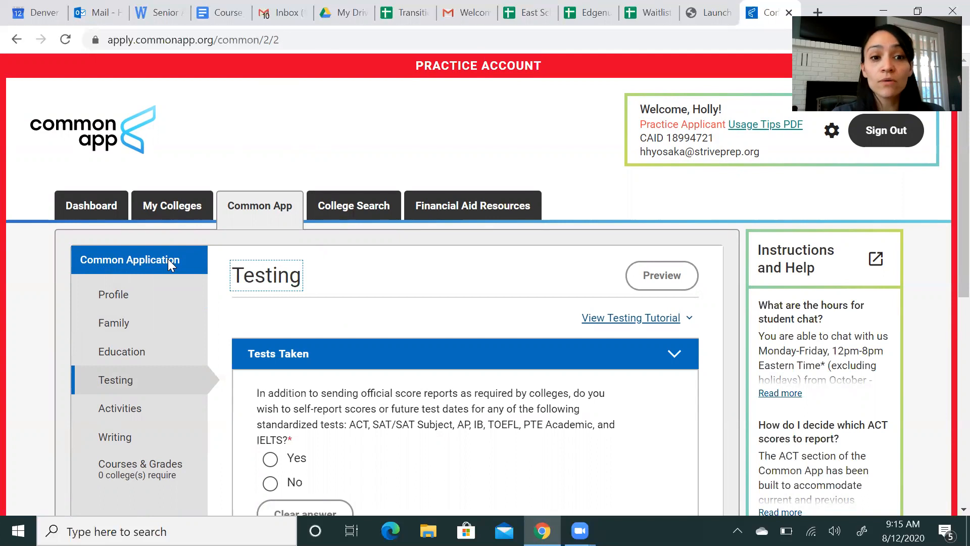
scroll("down", 3)
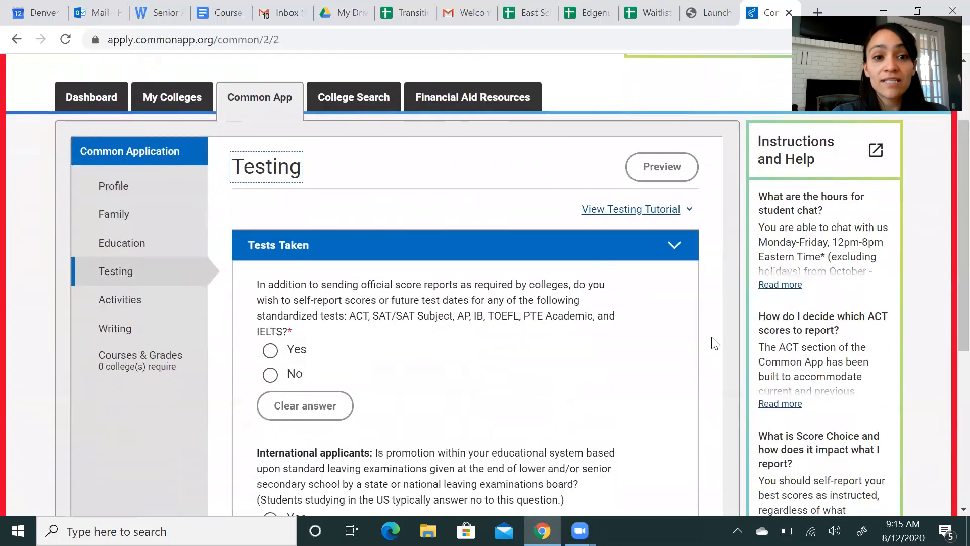
scroll("down", 3)
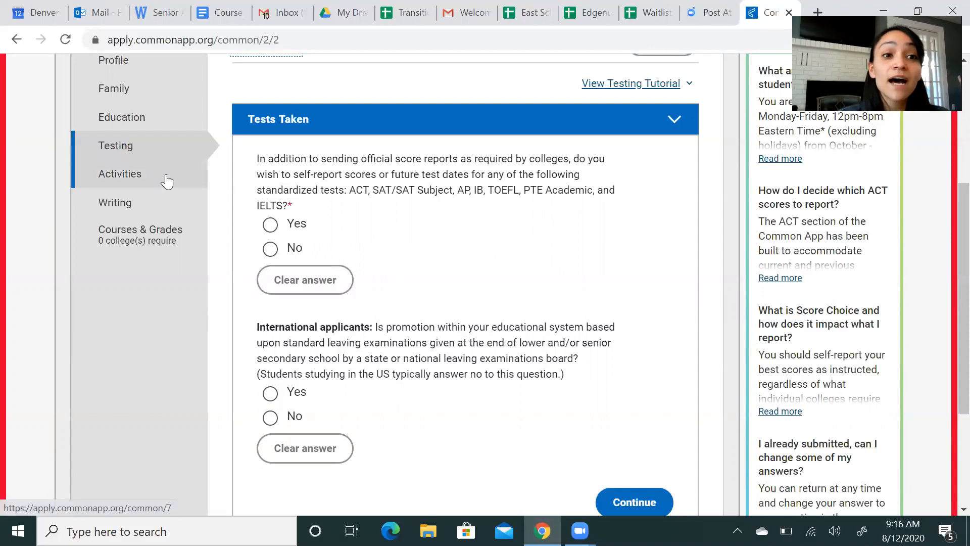
Open Activities and review the Yes answer about having activities to report
left_click(120, 173)
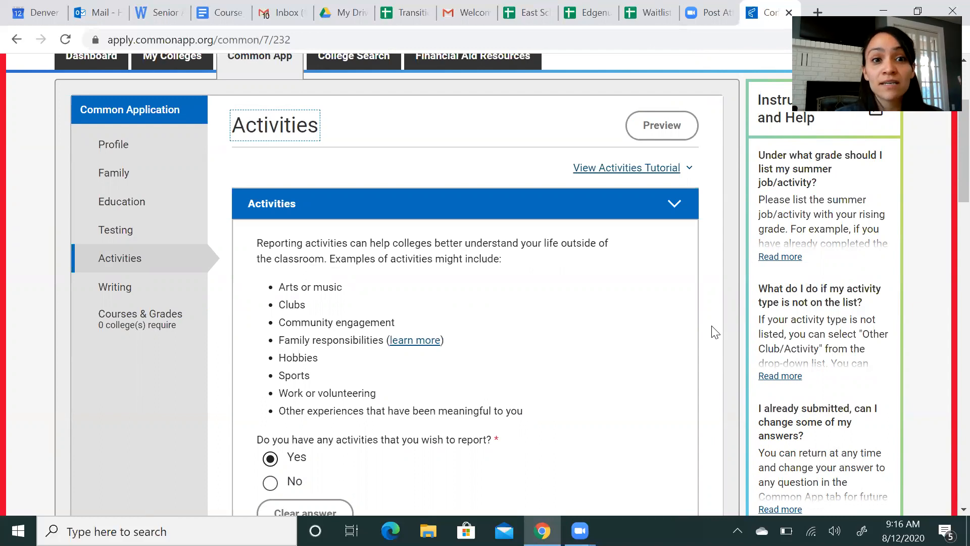
scroll("down", 3)
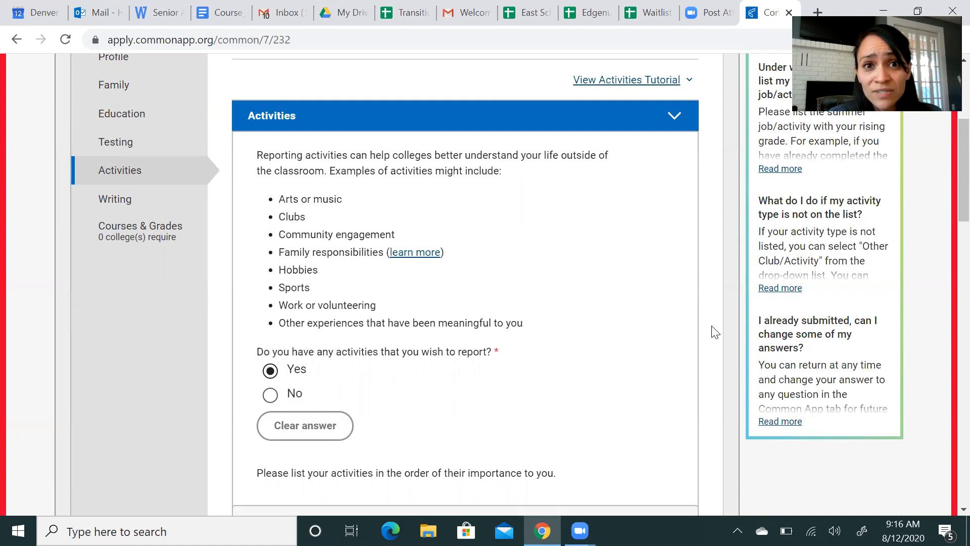
mouse_move(549, 263)
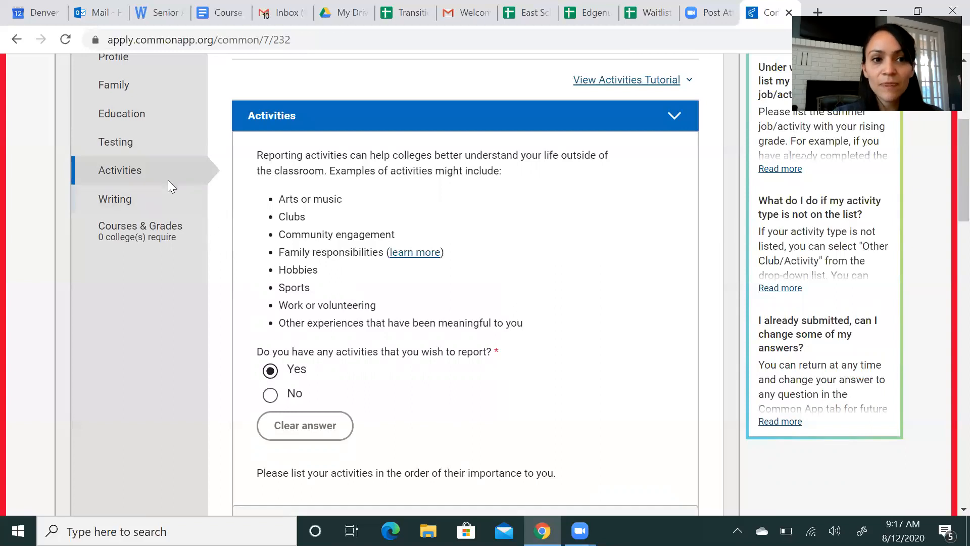
Open Writing and scroll through the Personal Essay acknowledgment and essay prompts
left_click(115, 198)
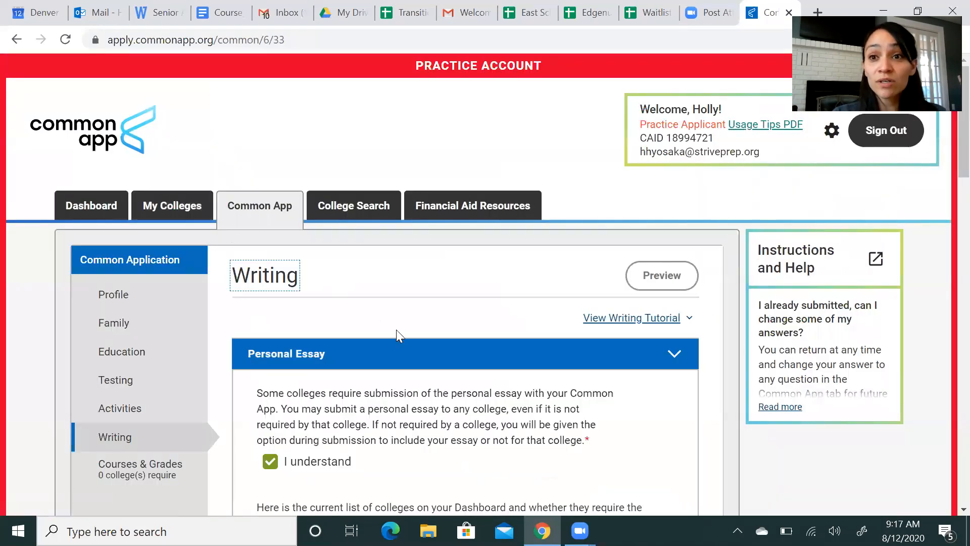
scroll("down", 3)
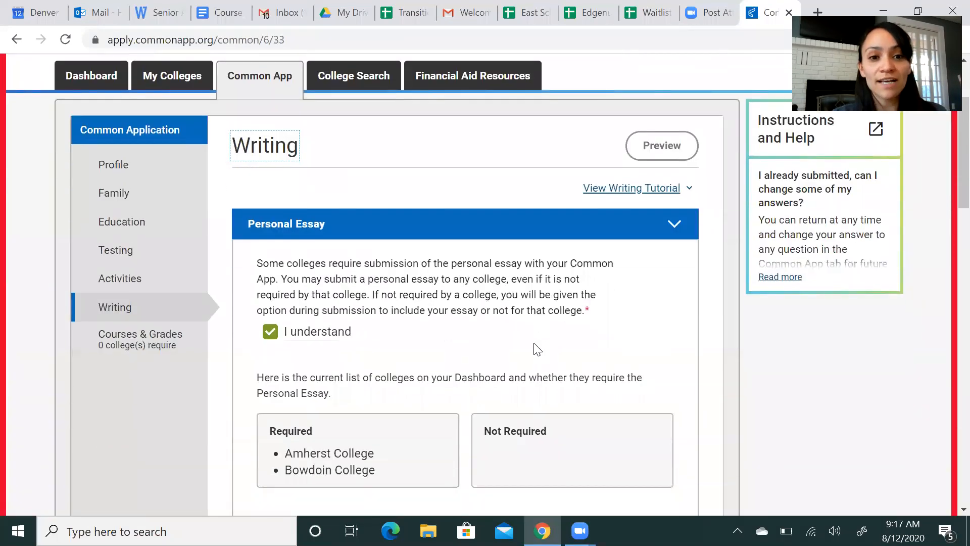
scroll("down", 3)
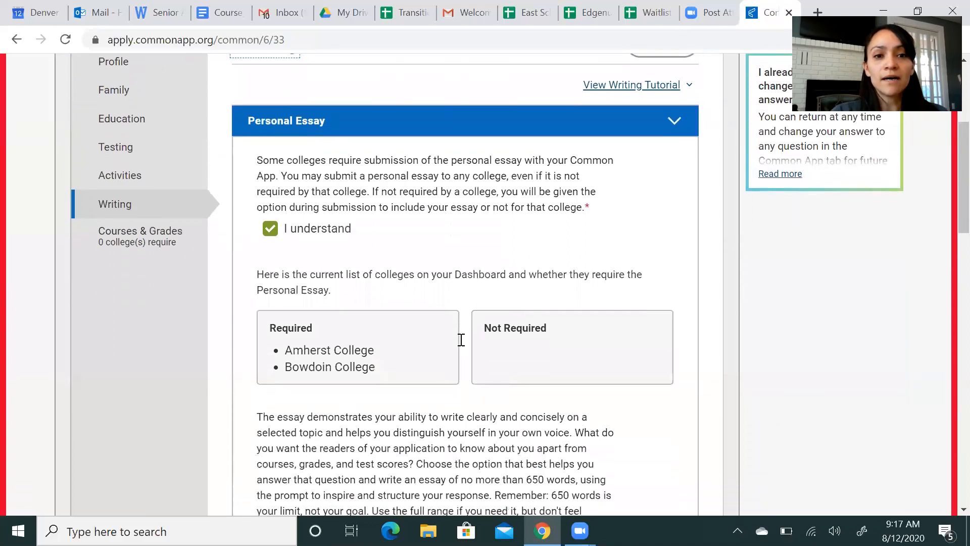
scroll("down", 3)
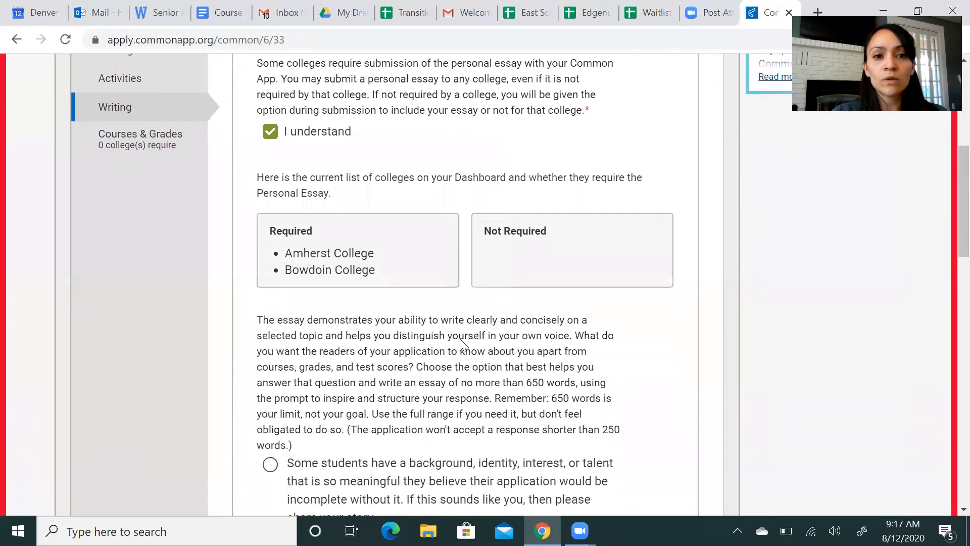
mouse_move(598, 327)
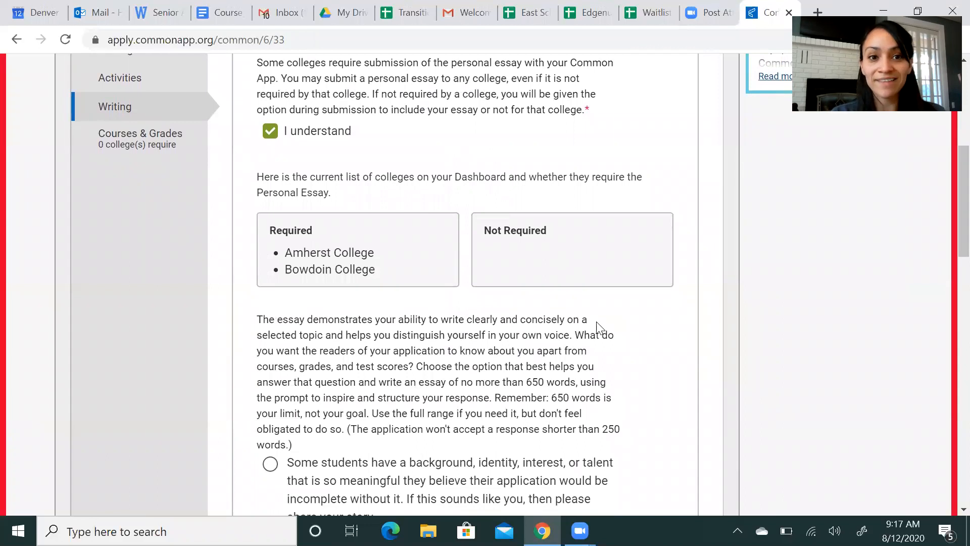
mouse_move(482, 179)
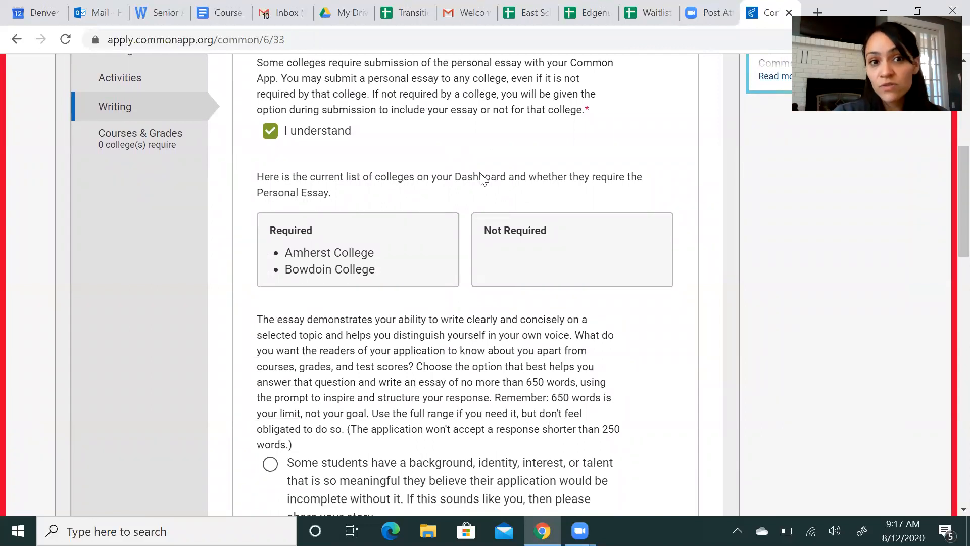
scroll("down", 3)
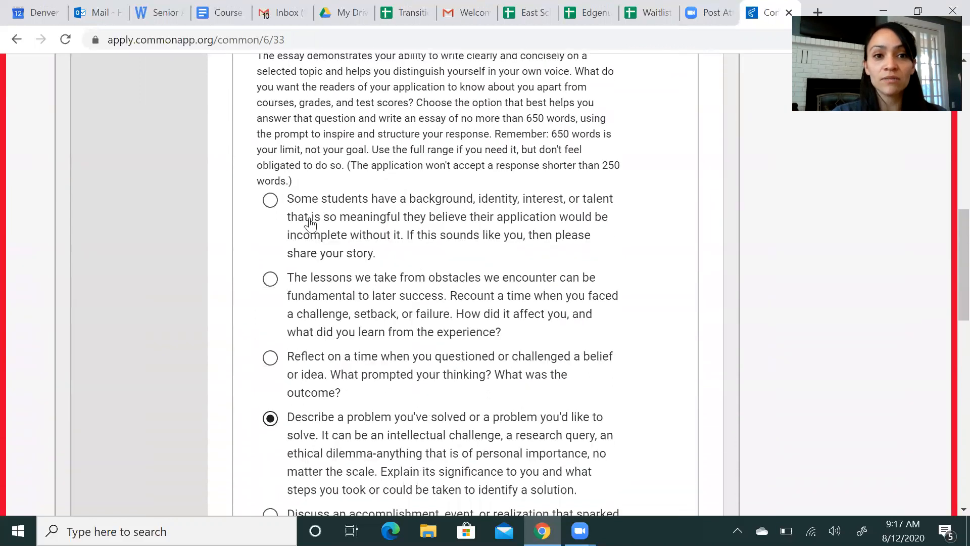
mouse_move(394, 439)
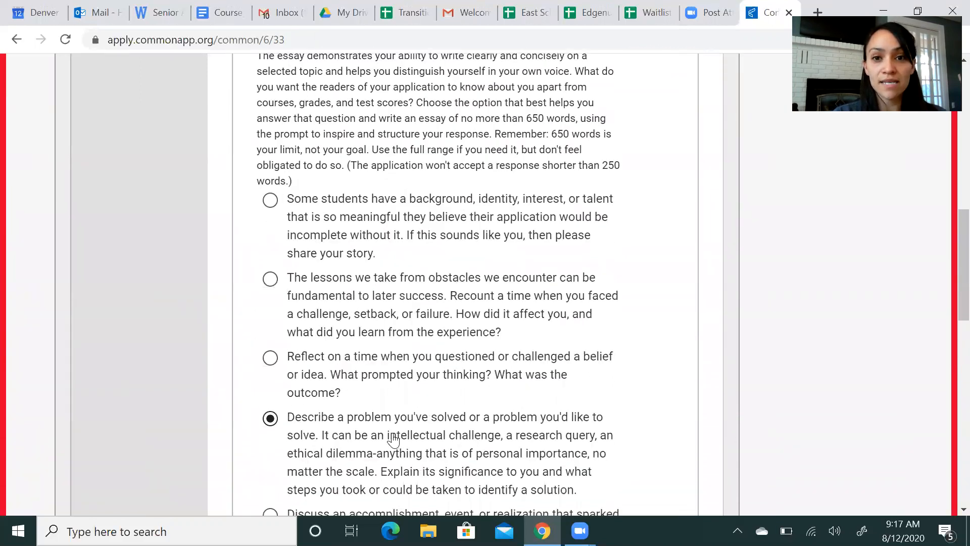
scroll("down", 3)
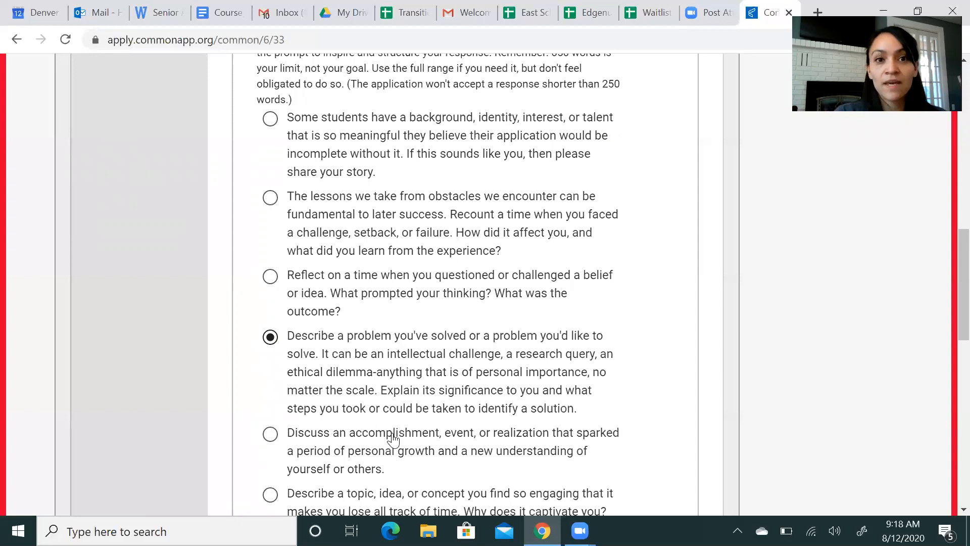
Scroll past the essay text box toward the Disciplinary History questions
scroll("down", 3)
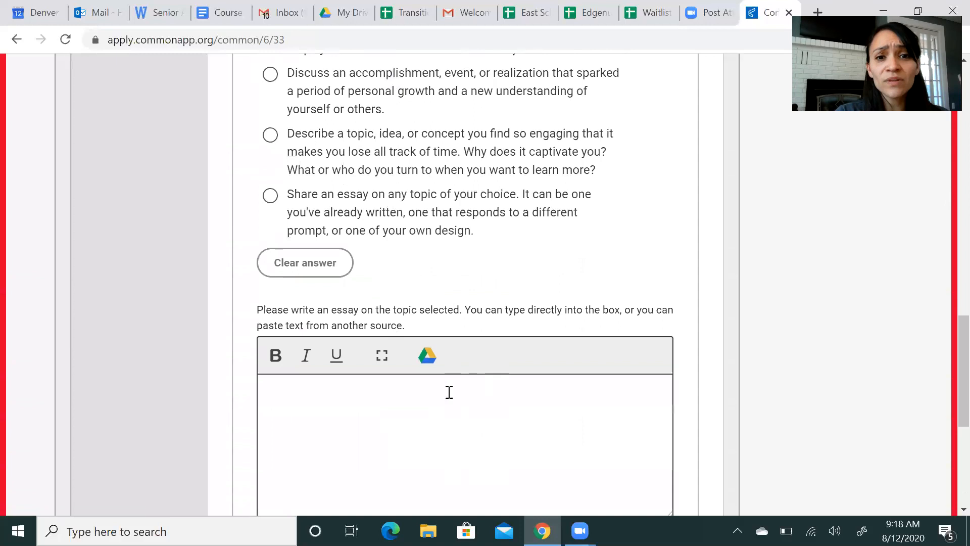
scroll("down", 3)
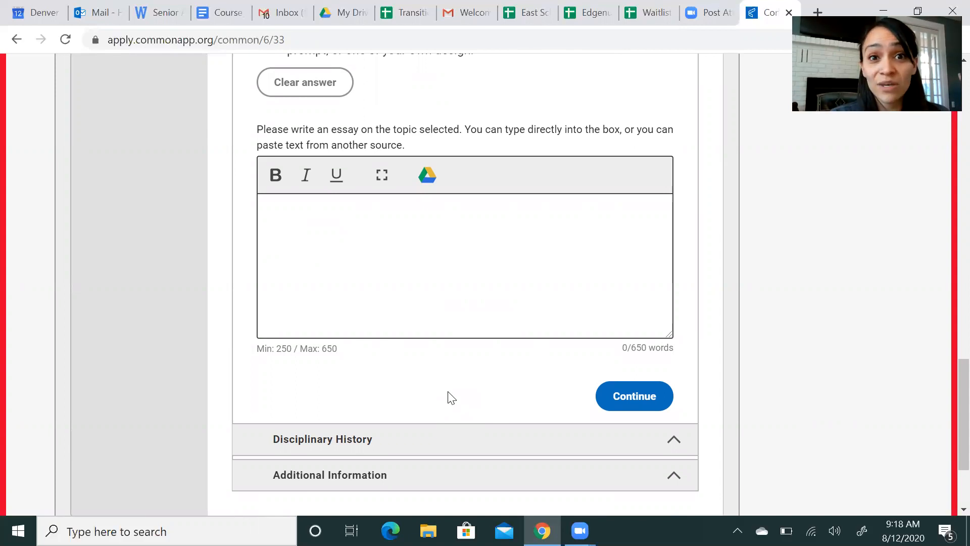
scroll("down", 3)
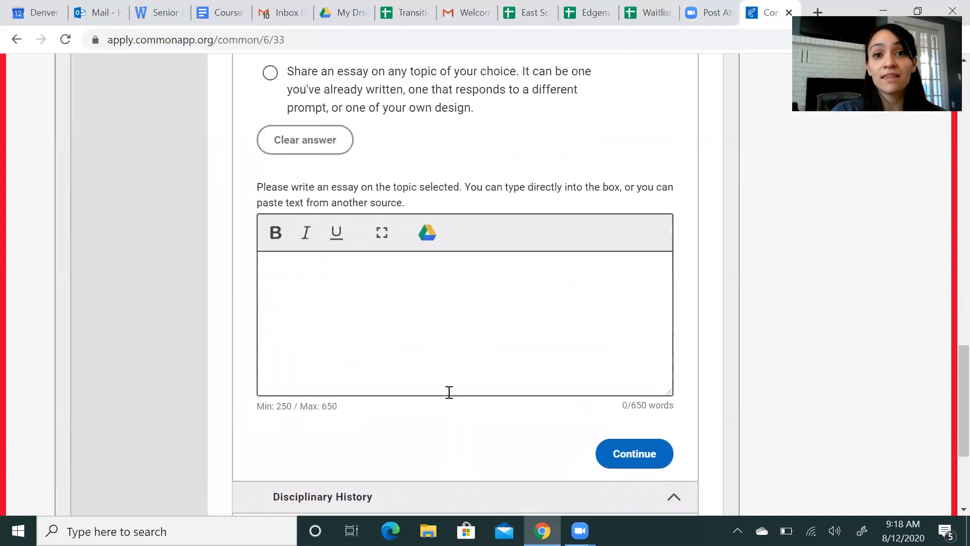
scroll("down", 3)
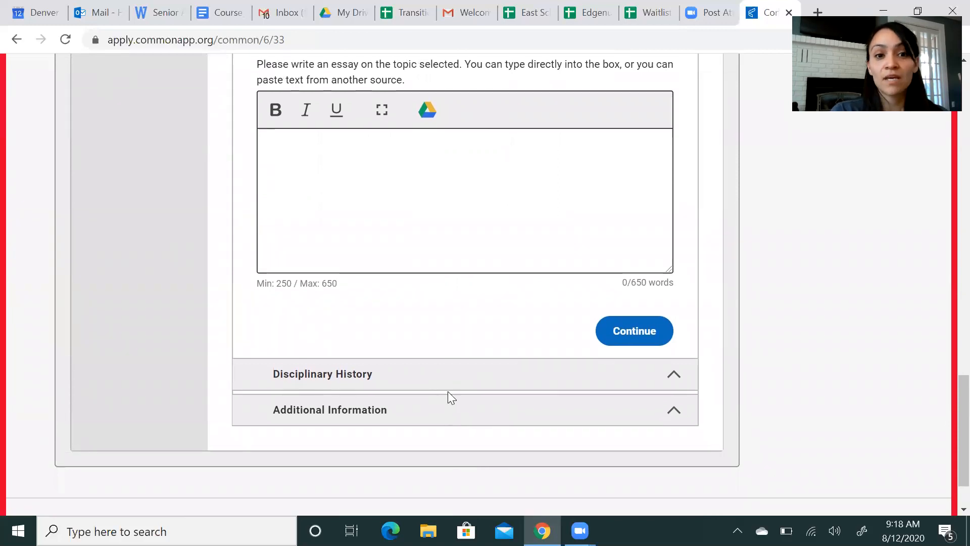
scroll("down", 3)
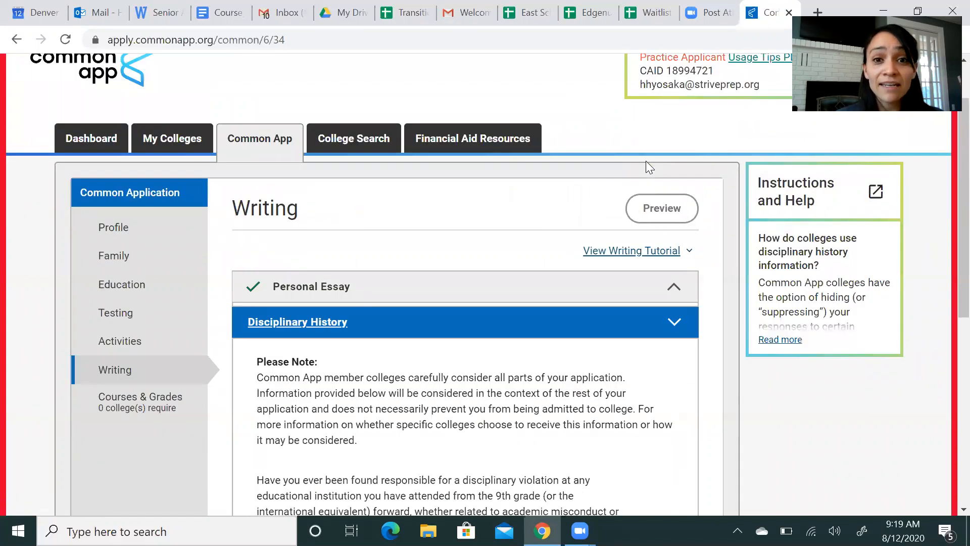
Scroll through Disciplinary History into Additional Information about COVID-19 impacts
scroll("down", 3)
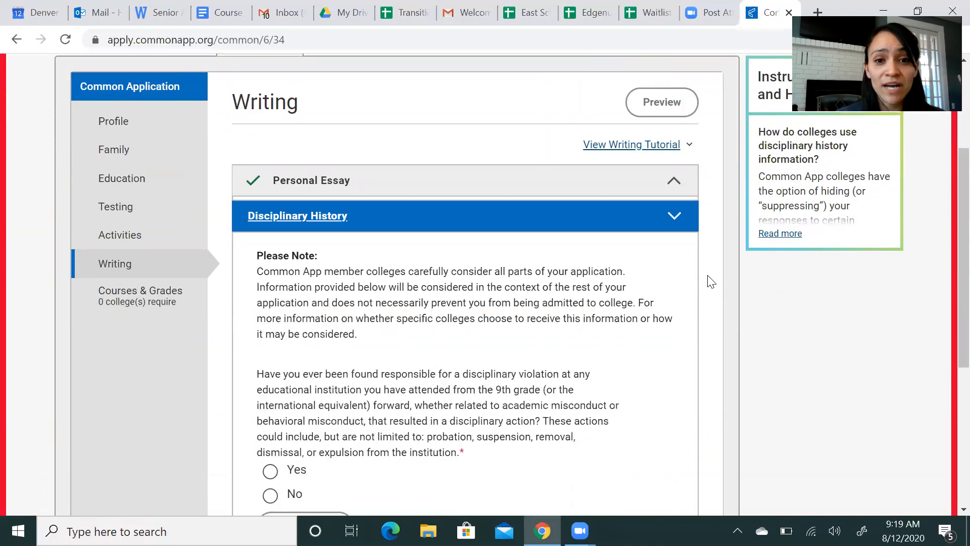
scroll("down", 3)
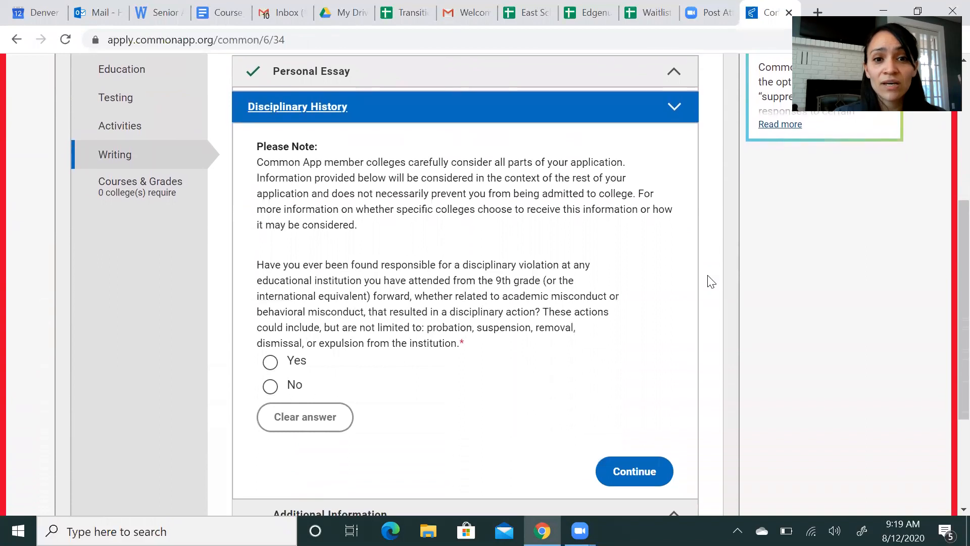
scroll("down", 3)
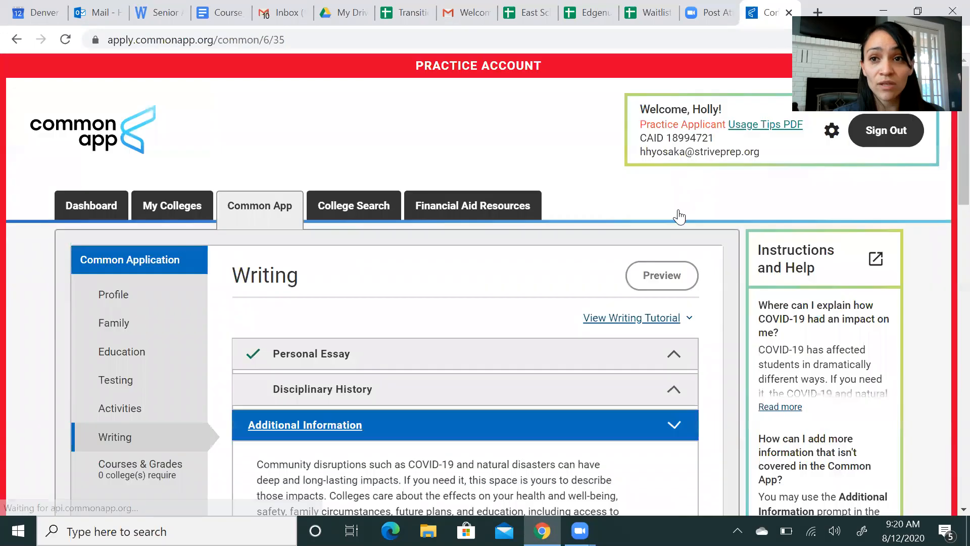
scroll("down", 3)
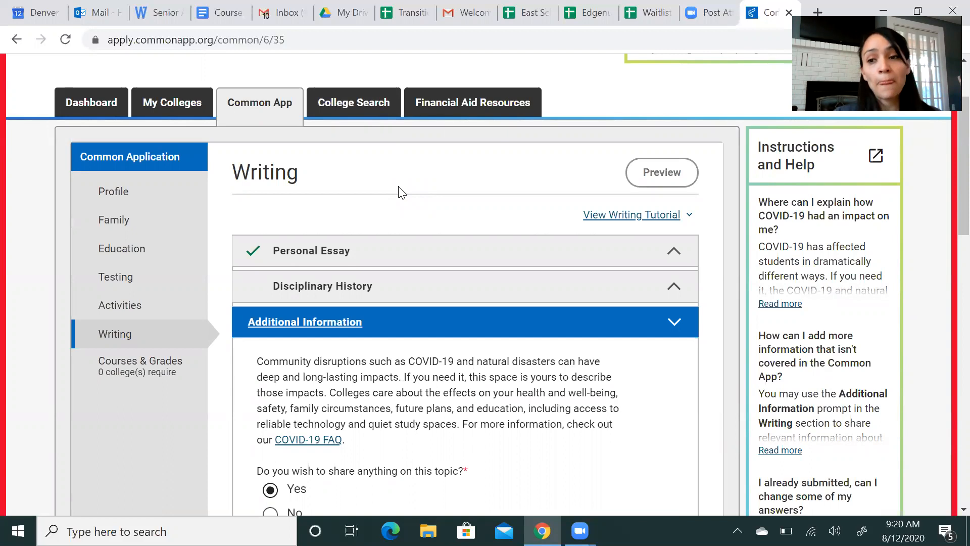
mouse_move(353, 102)
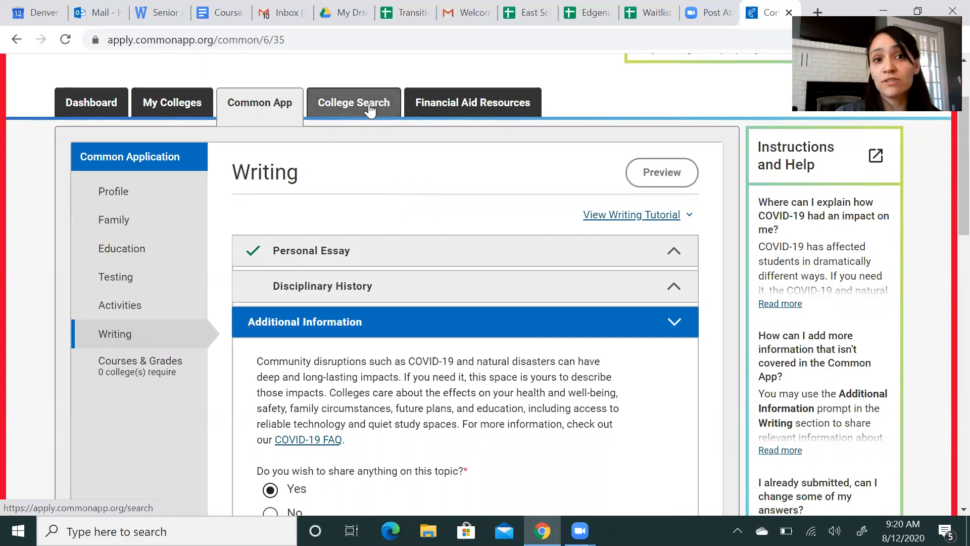
Search 'Colo' in College Search, add Colorado College, and view My Colleges
left_click(354, 102)
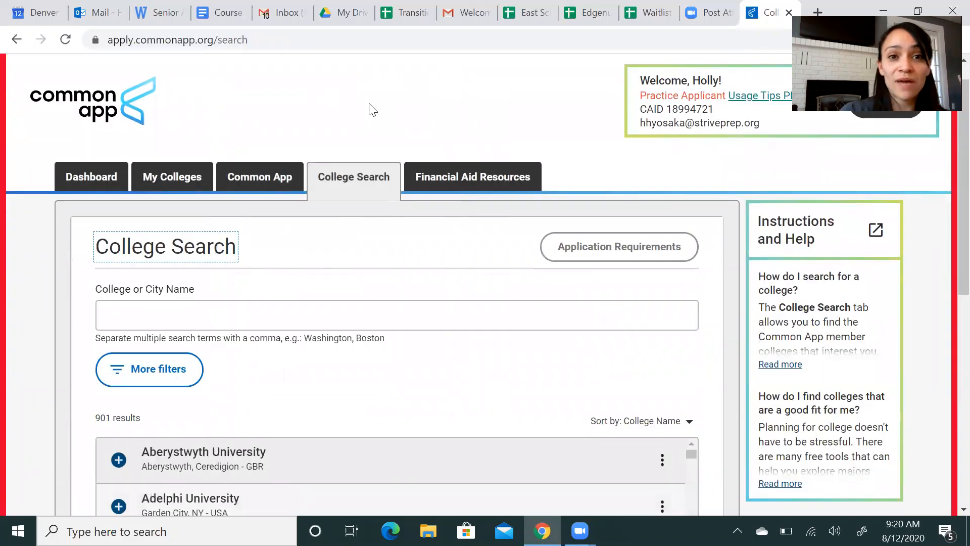
scroll("down", 3)
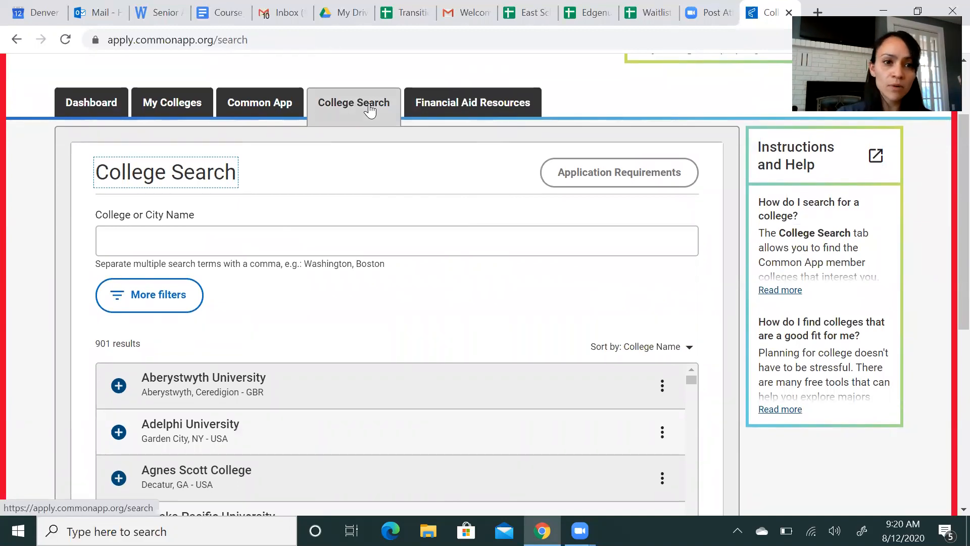
left_click(397, 240)
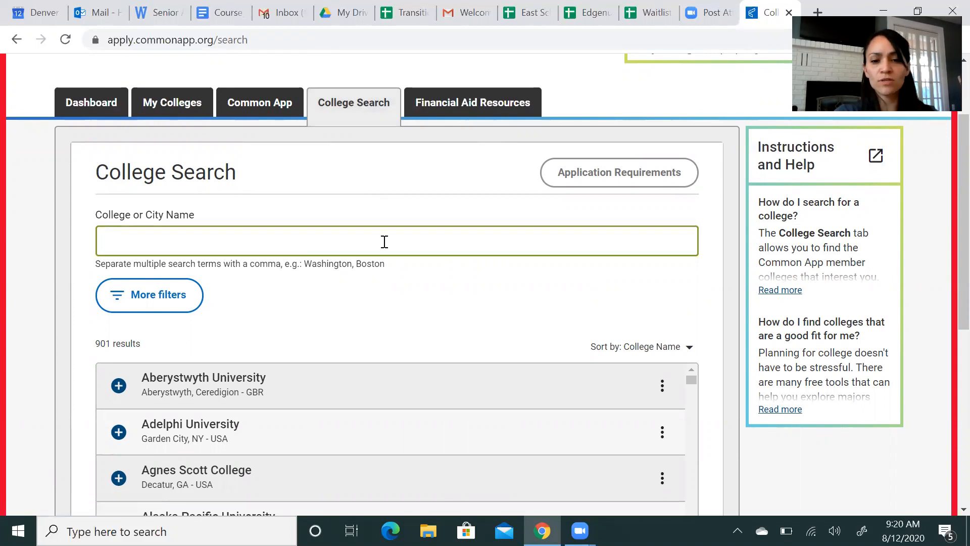
type("Colorado College")
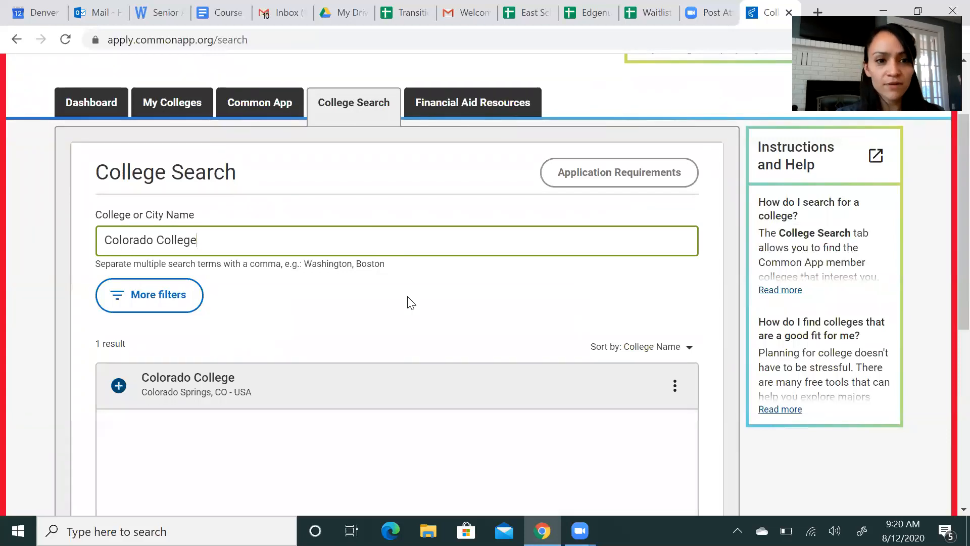
left_click(118, 385)
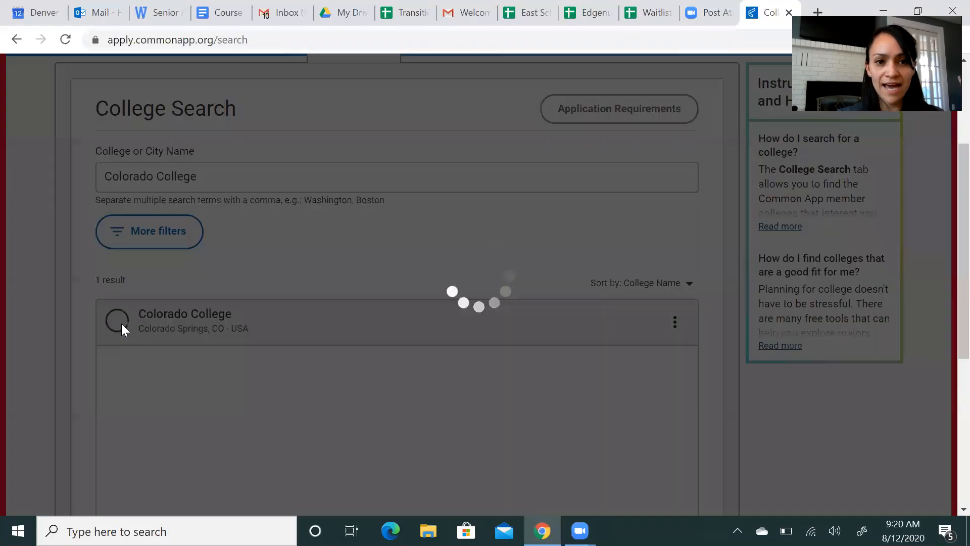
left_click(117, 322)
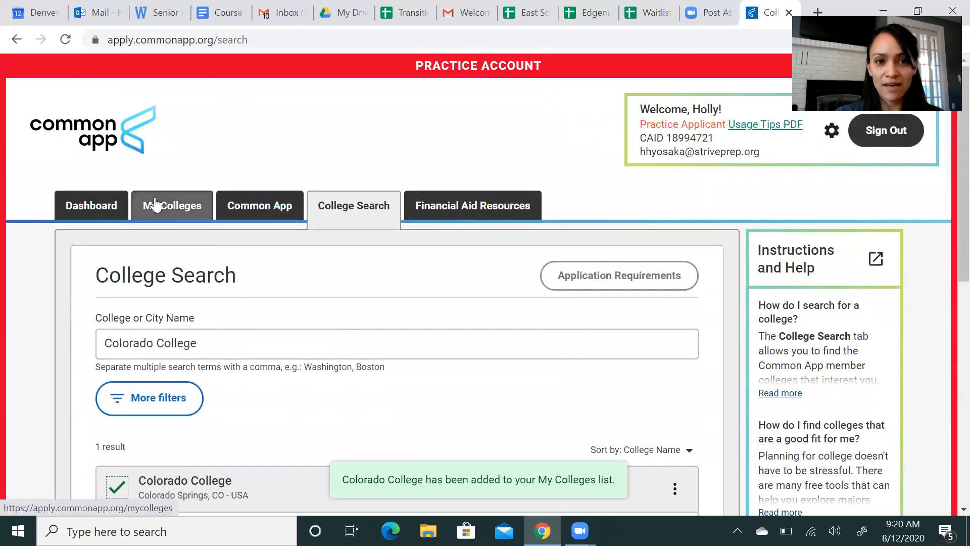
left_click(171, 206)
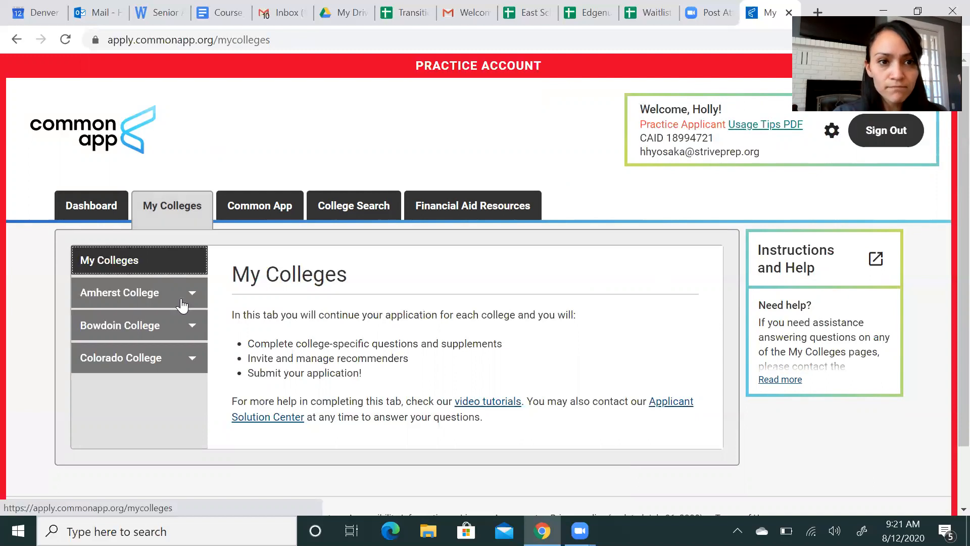
Expand Amherst College and scroll its start term, admission plan and testing questions
left_click(120, 292)
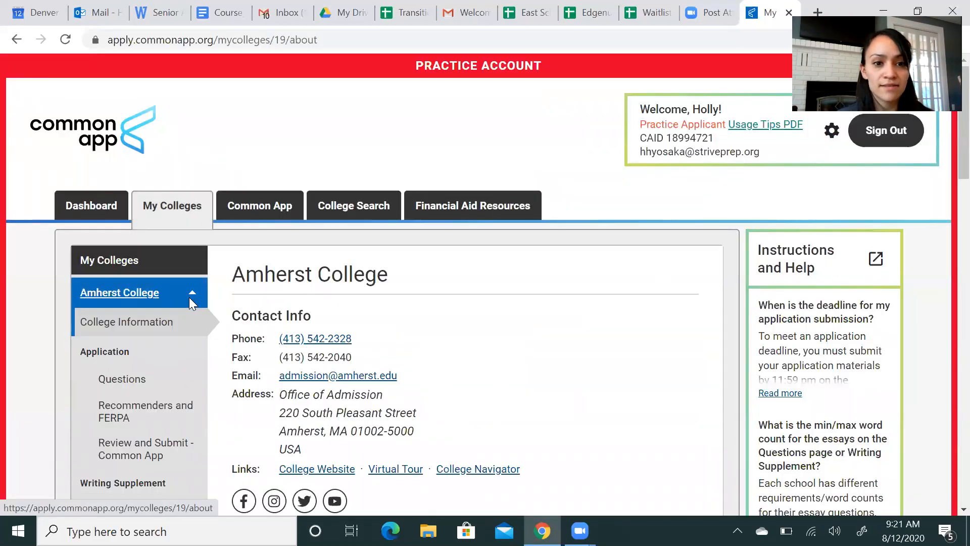
scroll("down", 3)
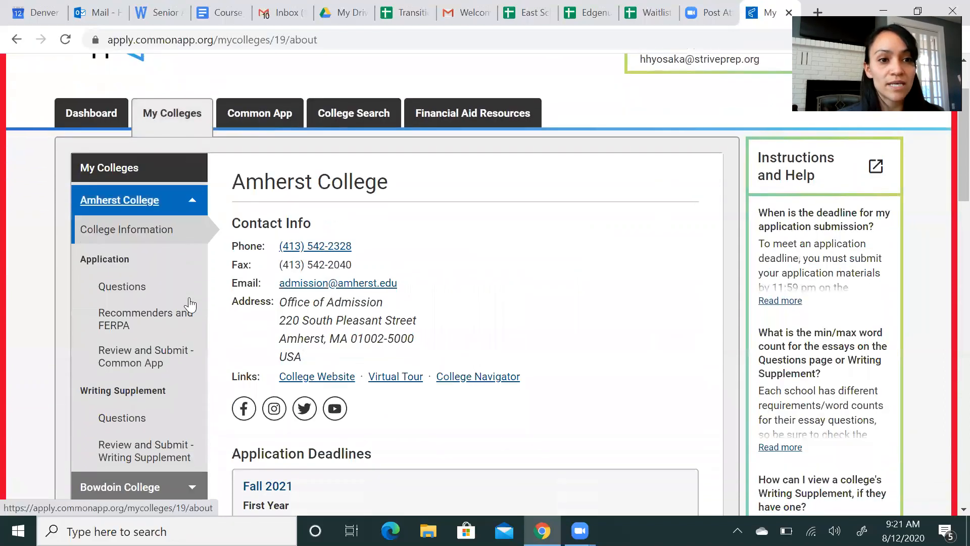
left_click(122, 286)
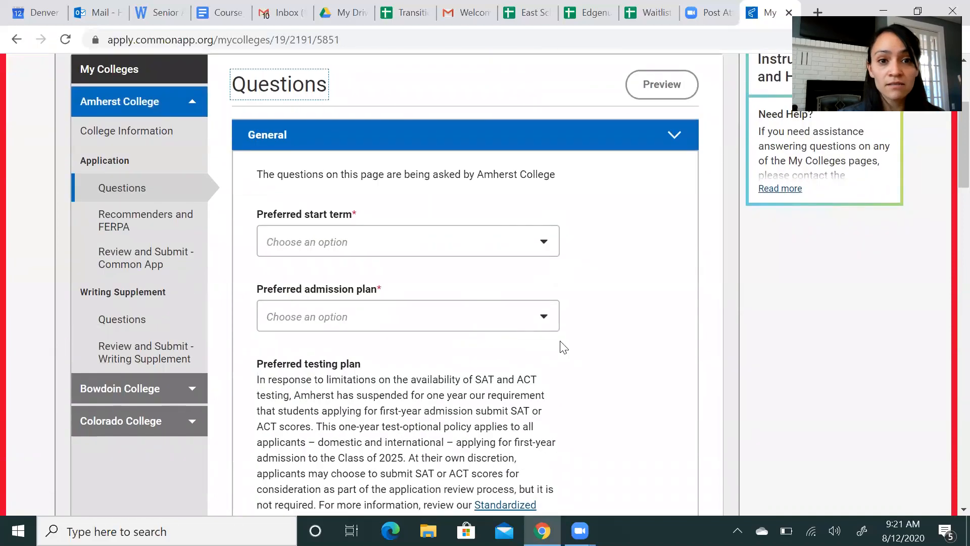
scroll("down", 3)
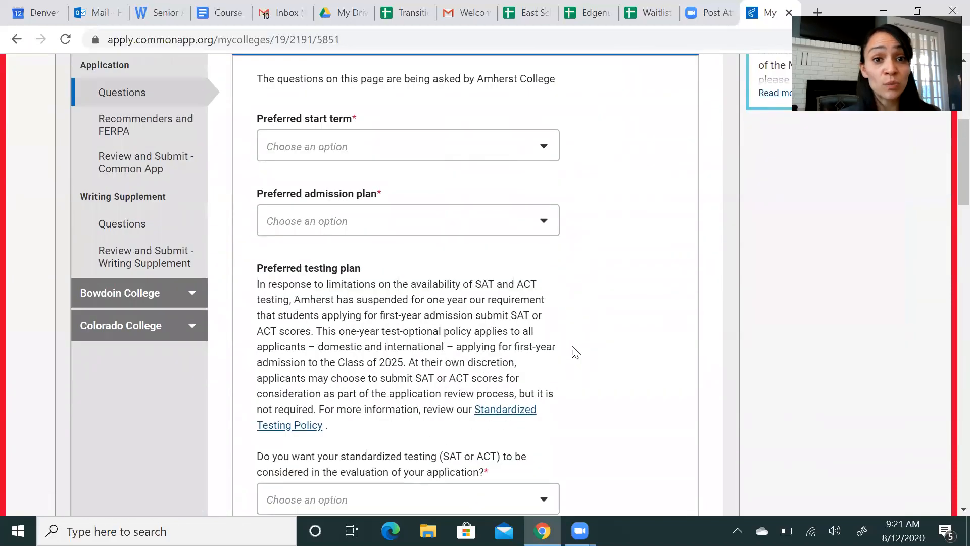
scroll("down", 3)
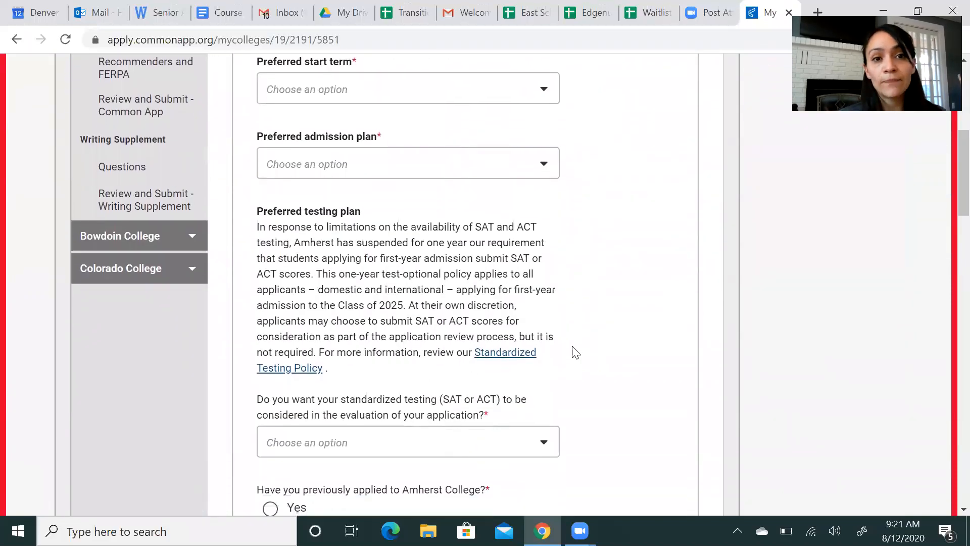
scroll("down", 3)
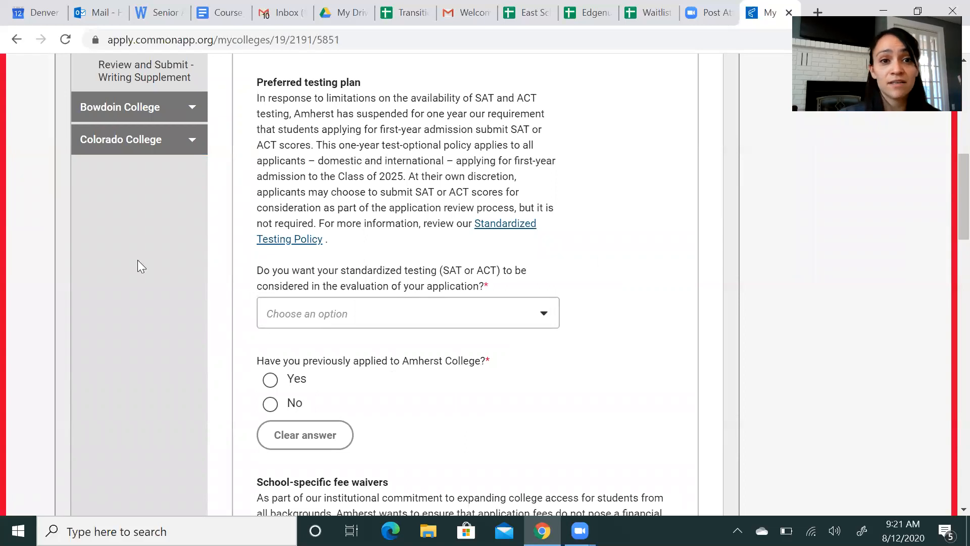
mouse_move(215, 291)
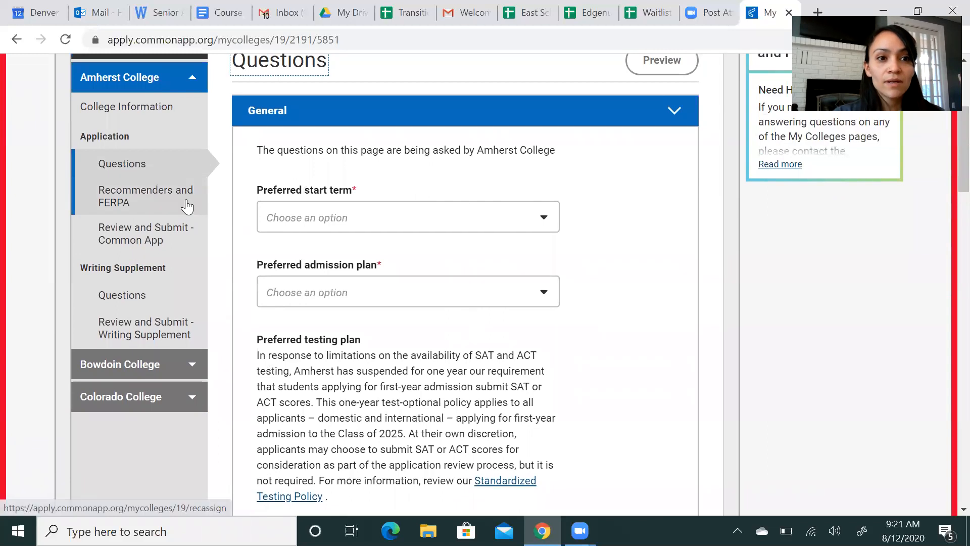
Preview Amherst's FERPA release authorization, checking the records-release acknowledgment, then leave it
left_click(145, 197)
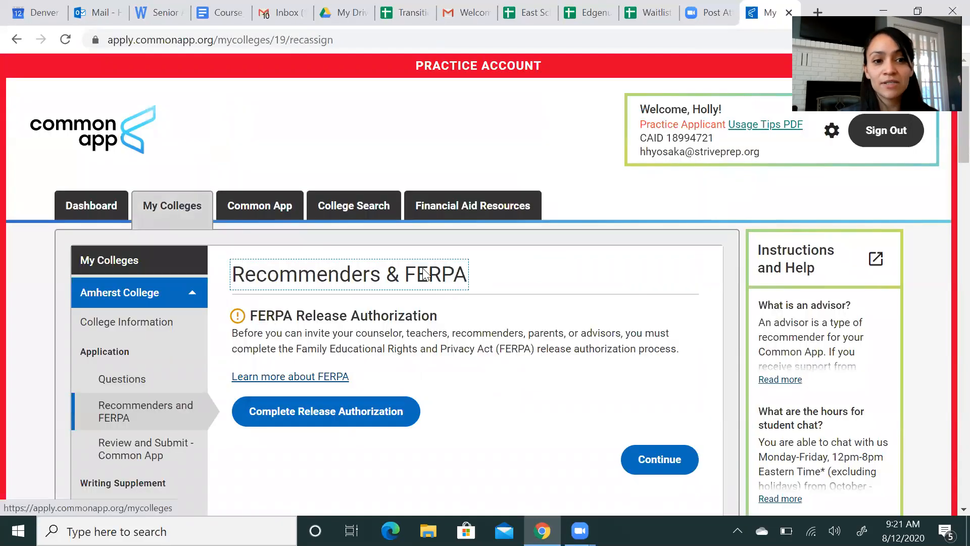
scroll("down", 3)
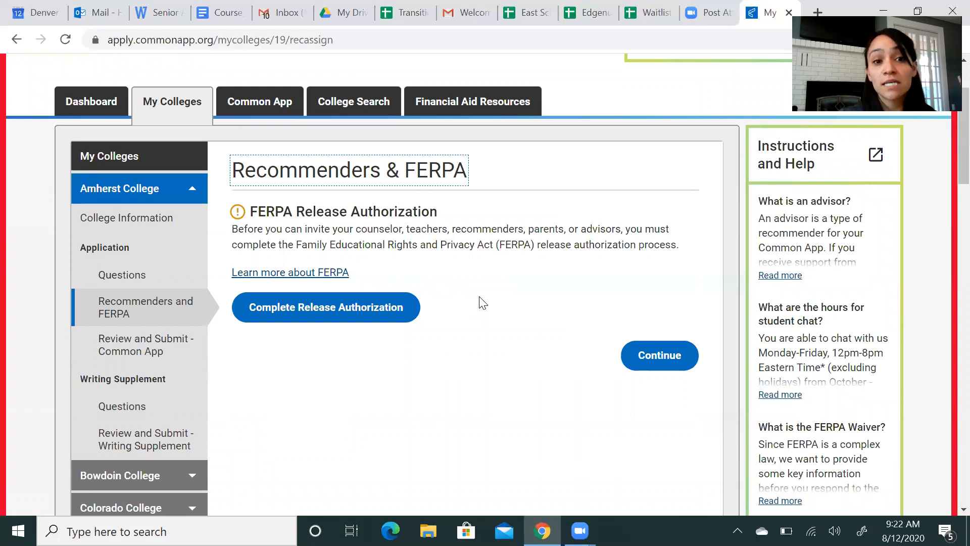
left_click(325, 307)
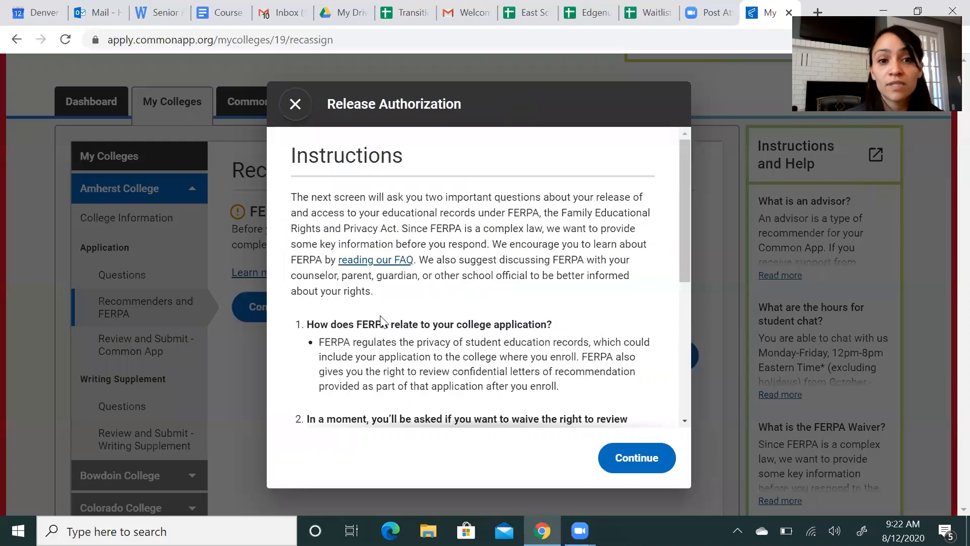
scroll("down", 3)
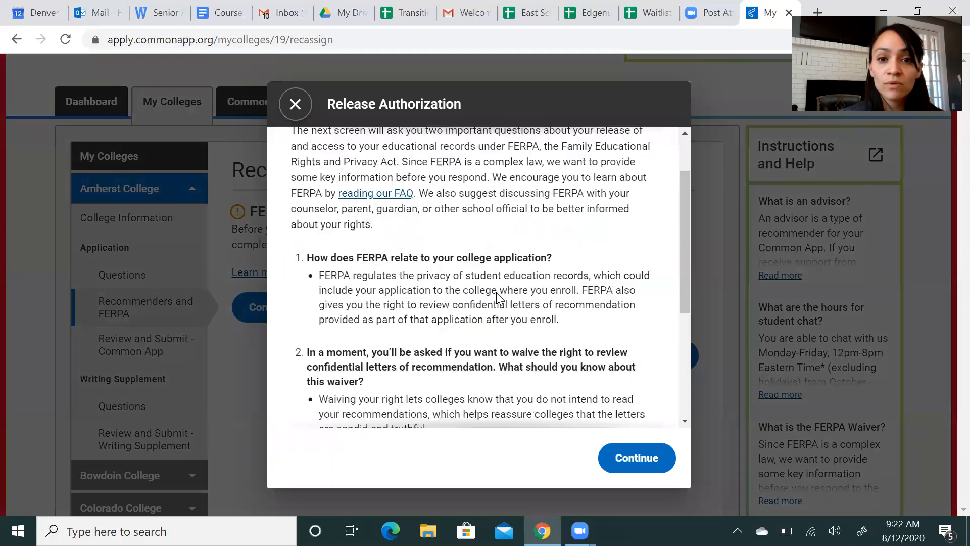
scroll("down", 3)
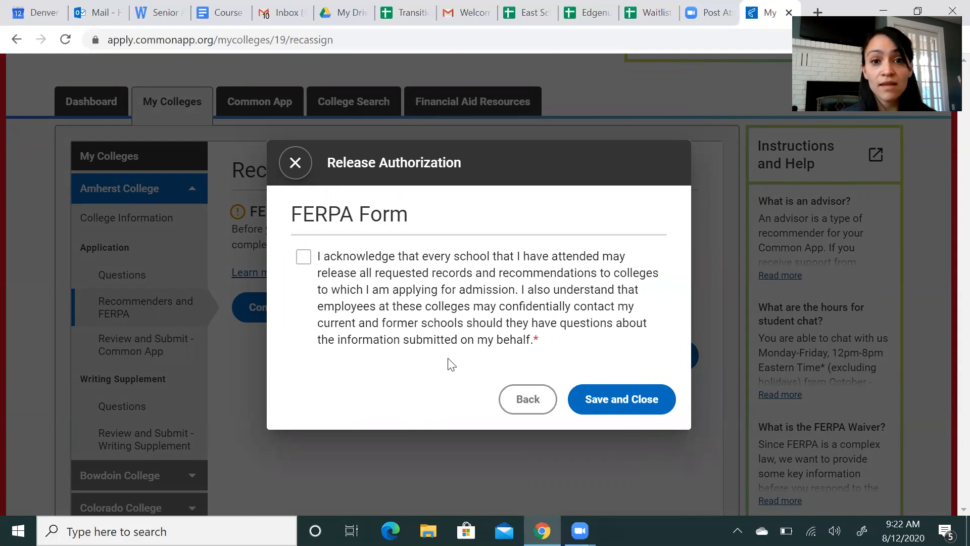
left_click(303, 256)
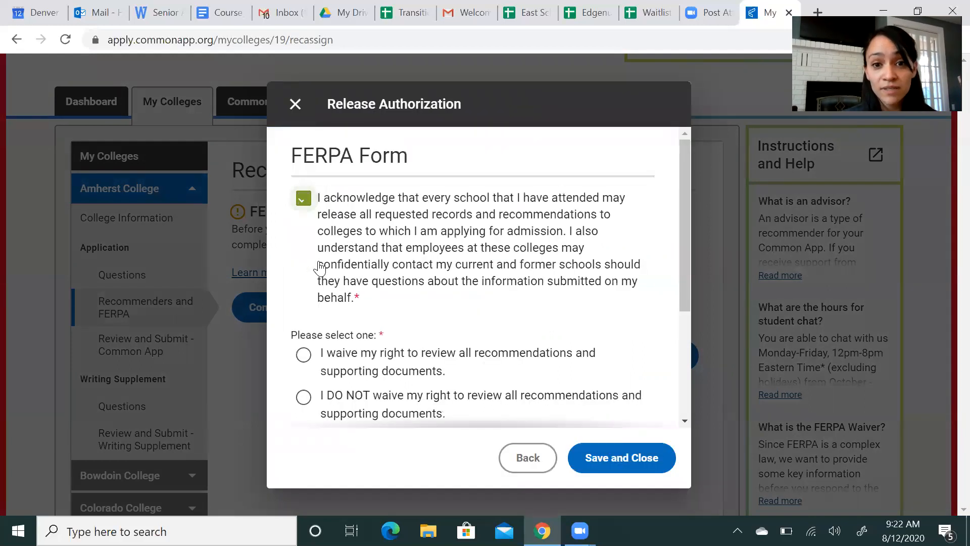
scroll("down", 3)
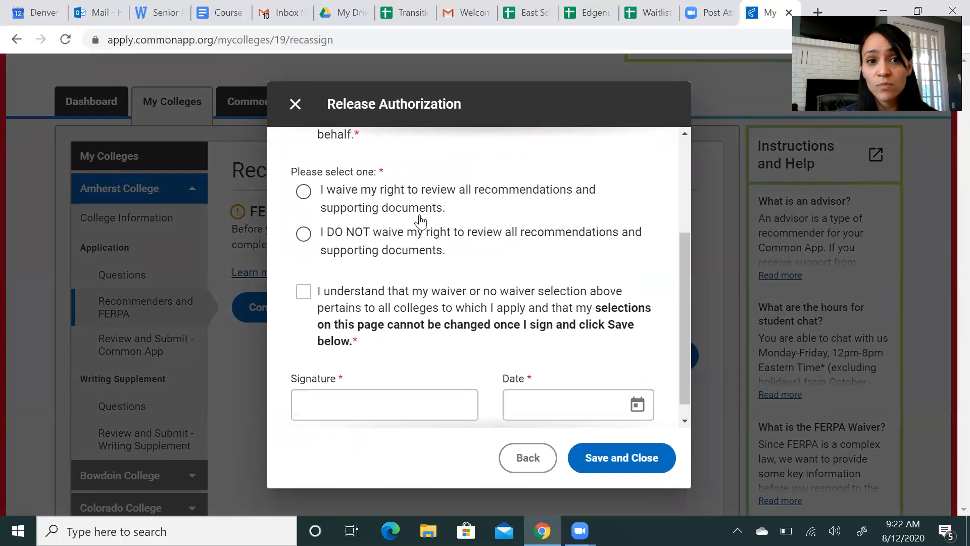
mouse_move(528, 389)
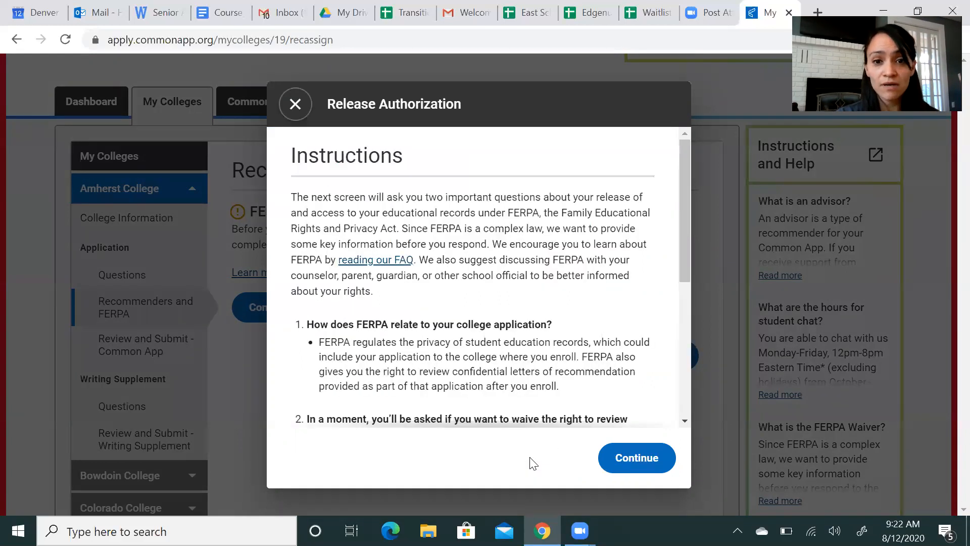
left_click(296, 103)
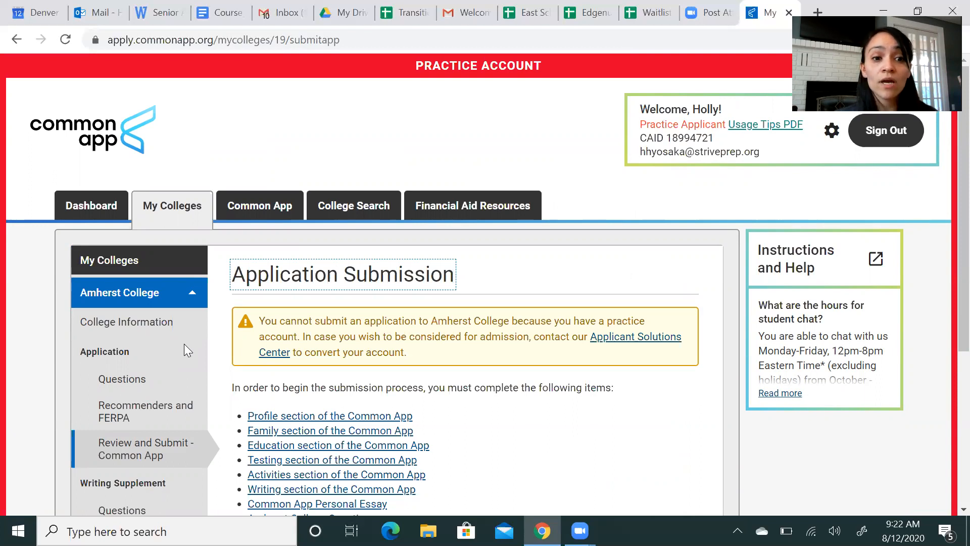
Read through Amherst's Writing Supplement questions
scroll("down", 3)
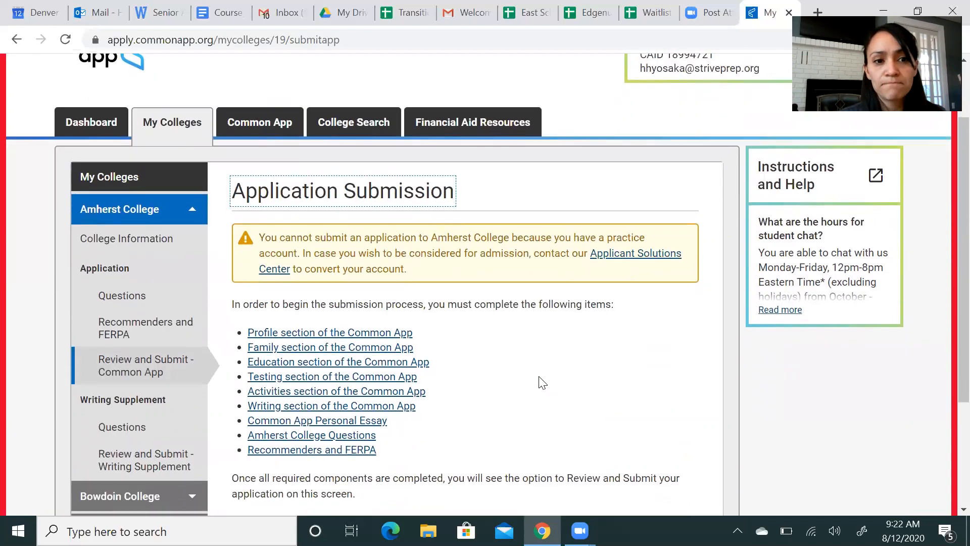
scroll("down", 3)
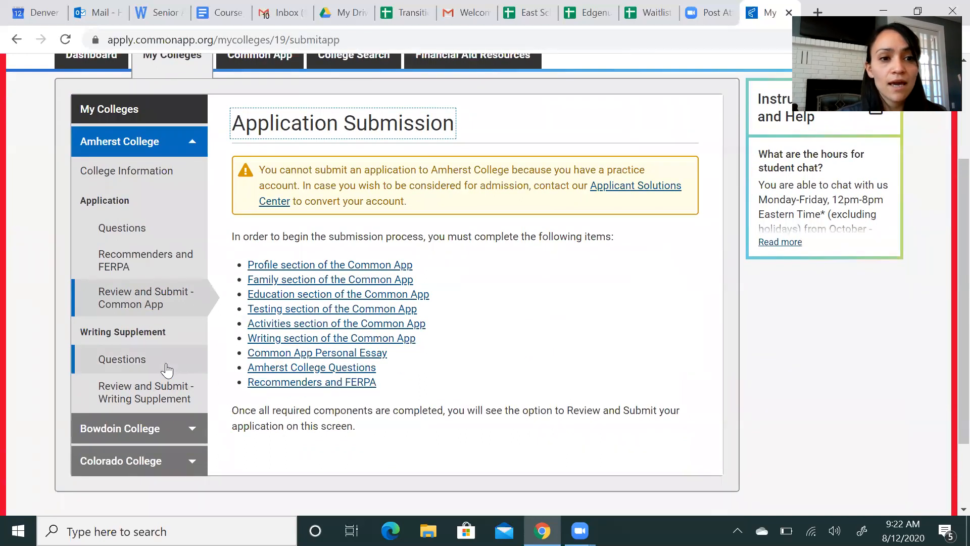
left_click(122, 359)
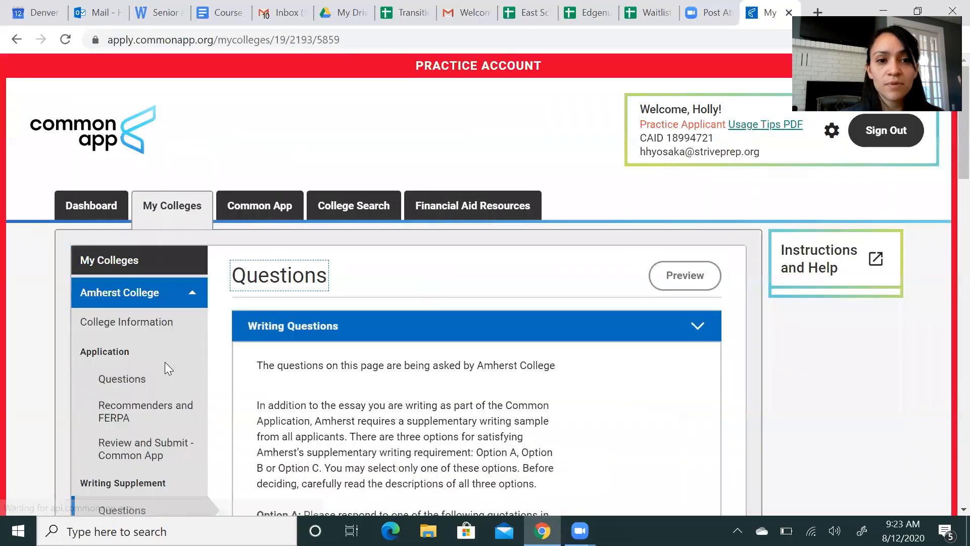
scroll("down", 3)
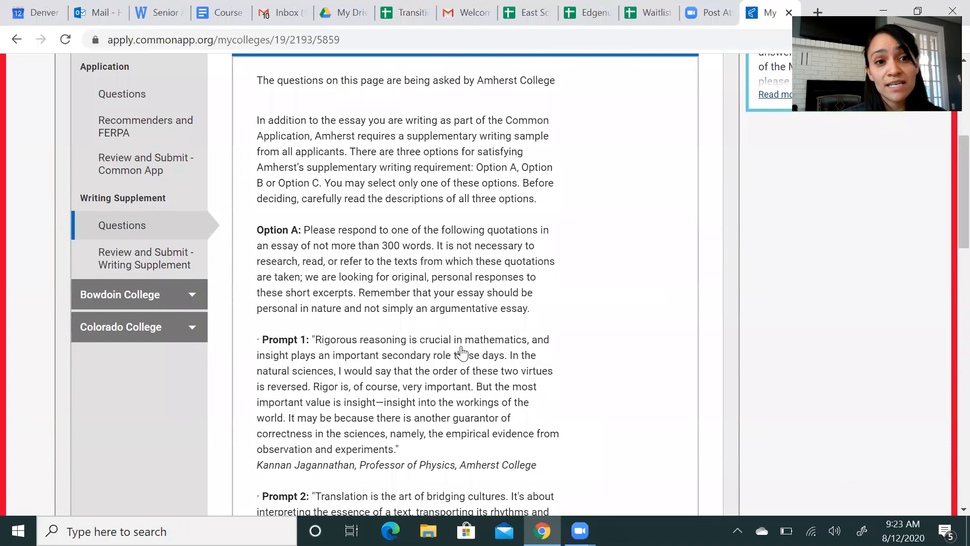
scroll("down", 3)
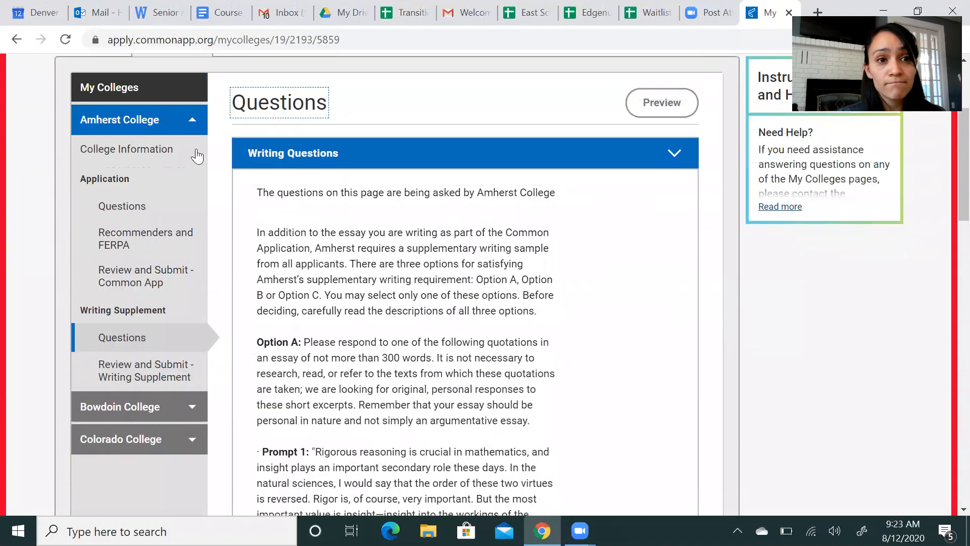
mouse_move(119, 119)
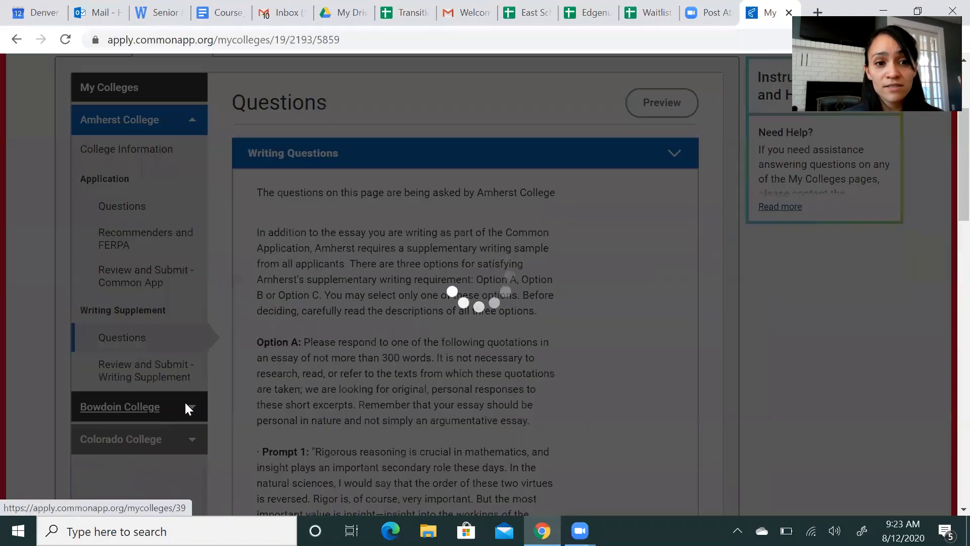
Bring up the Bowdoin College and Colorado College information pages, showing Colorado's deadlines and fee
left_click(119, 406)
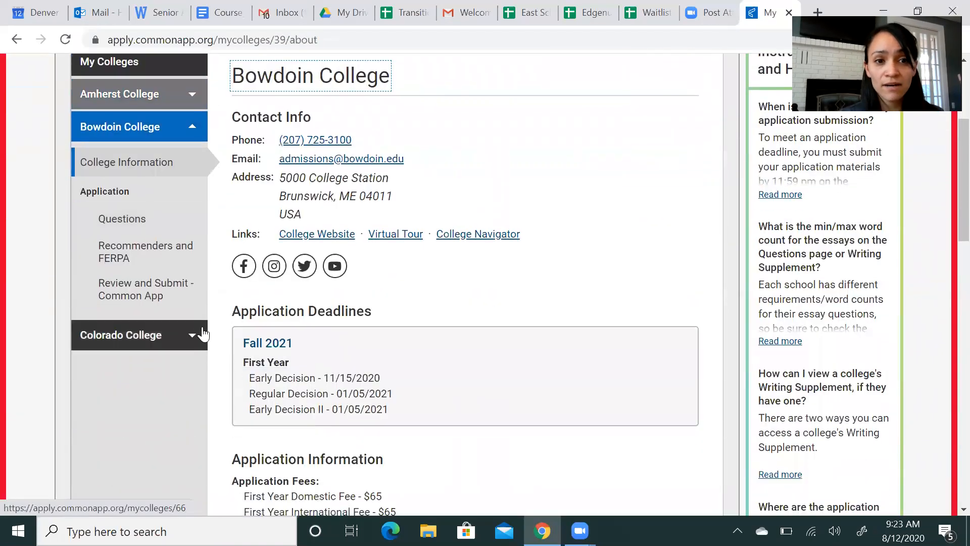
left_click(121, 334)
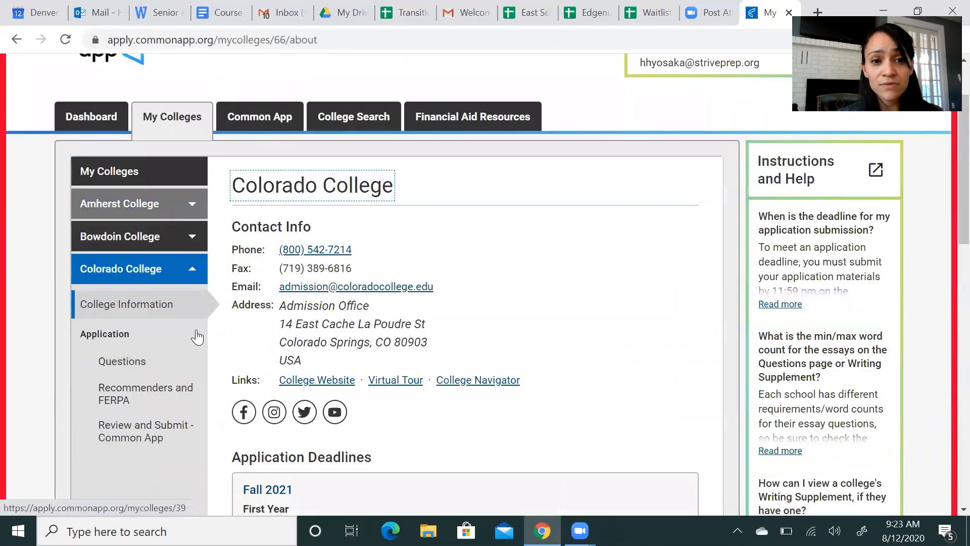
scroll("down", 3)
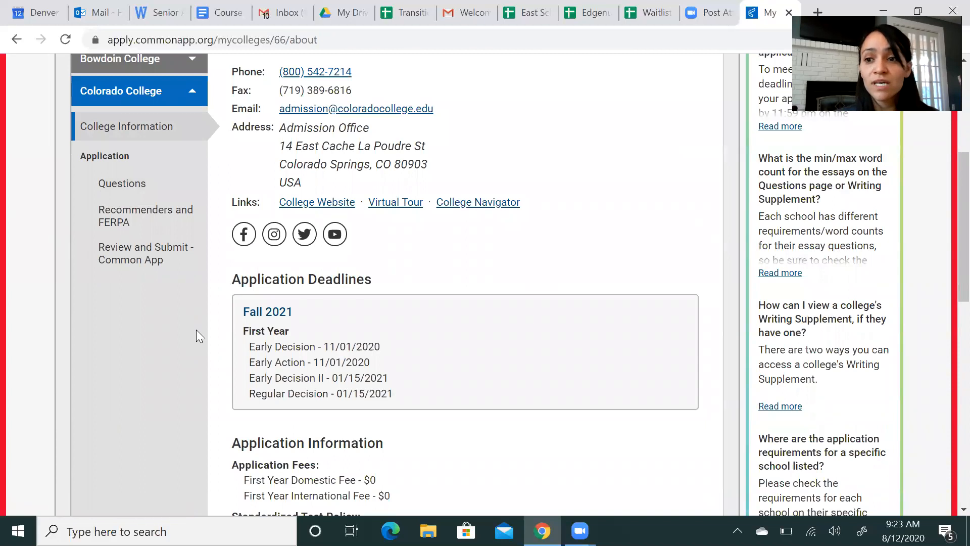